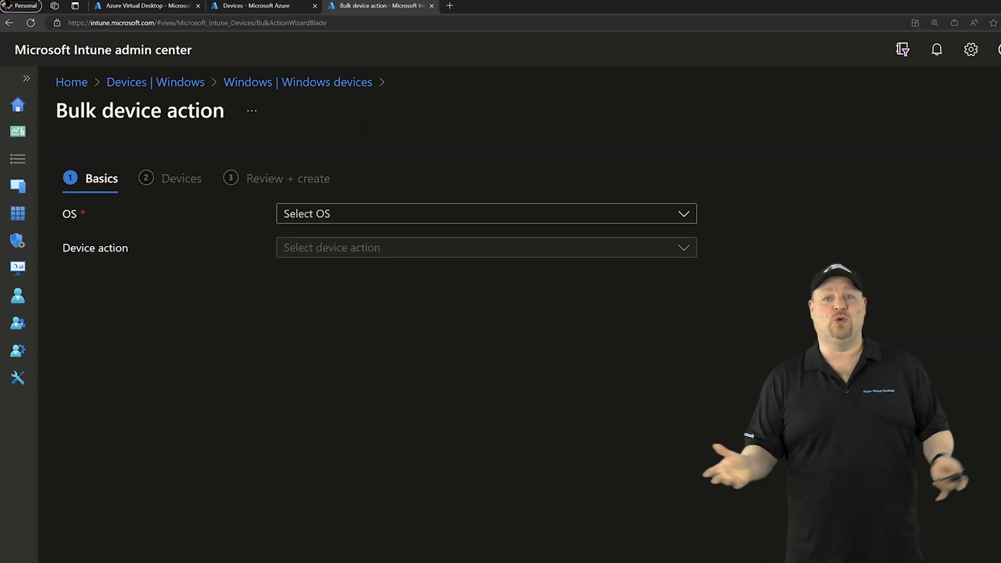
# Step: Close the Intune Bulk device action blade and return toward the FTA WVD Lab subscription
pyautogui.click(182, 178)
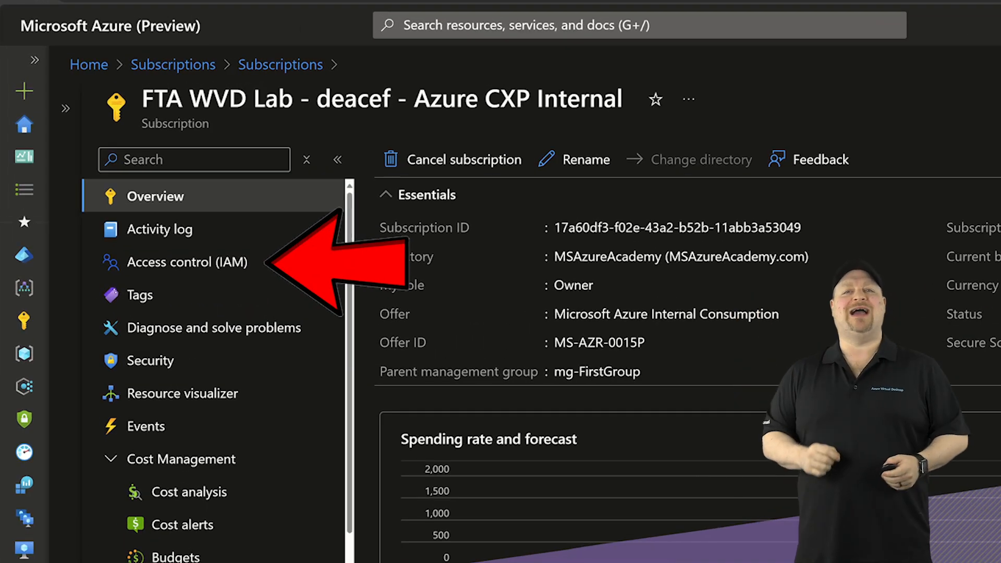
# Step: Assign the Desktop Virtualization Virtual Machine Contributor role to the Azure Virtual Desktop app on the subscription
pyautogui.click(187, 261)
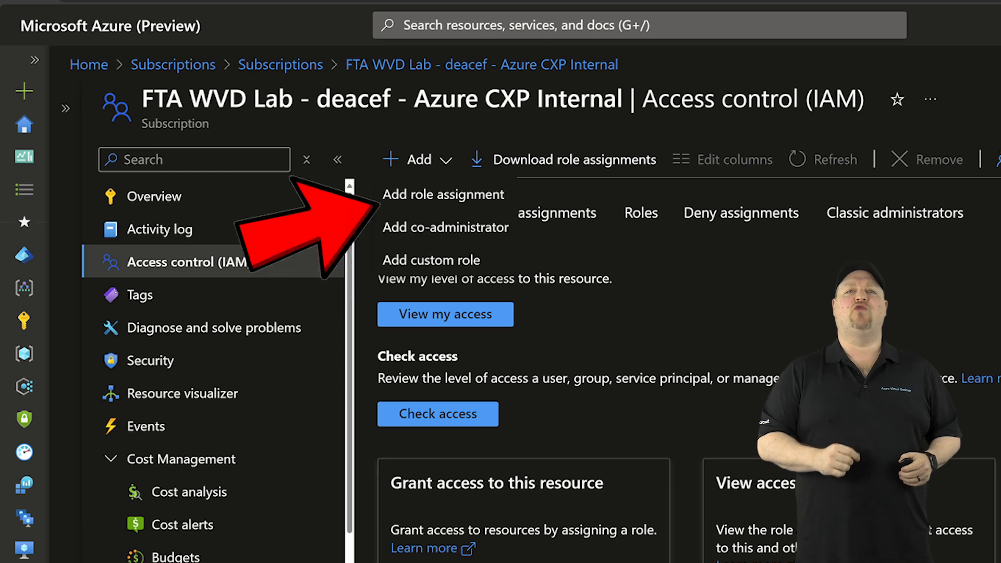
pyautogui.click(443, 194)
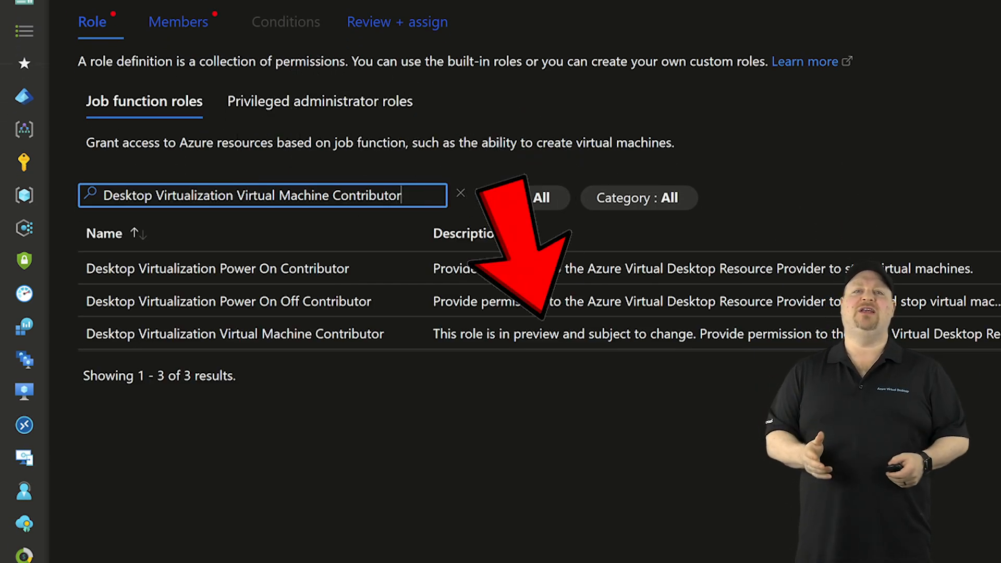
pyautogui.click(233, 334)
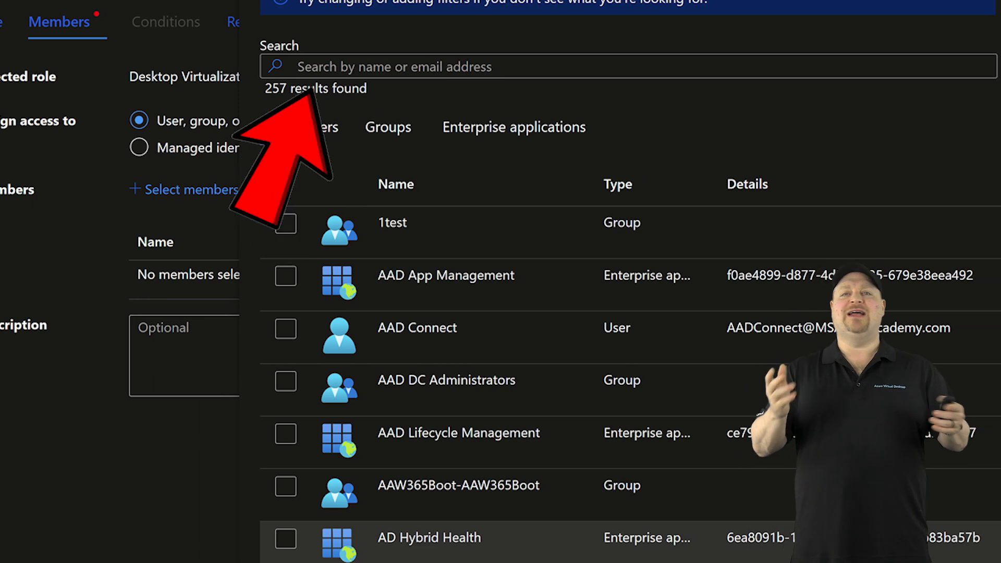
pyautogui.write('Azure Virtual Desktop')
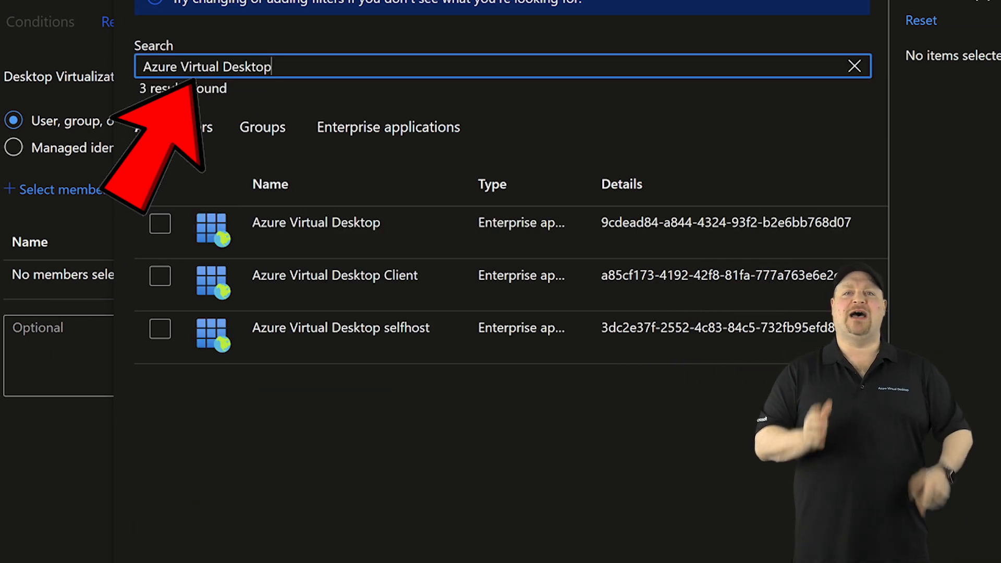
pyautogui.click(160, 223)
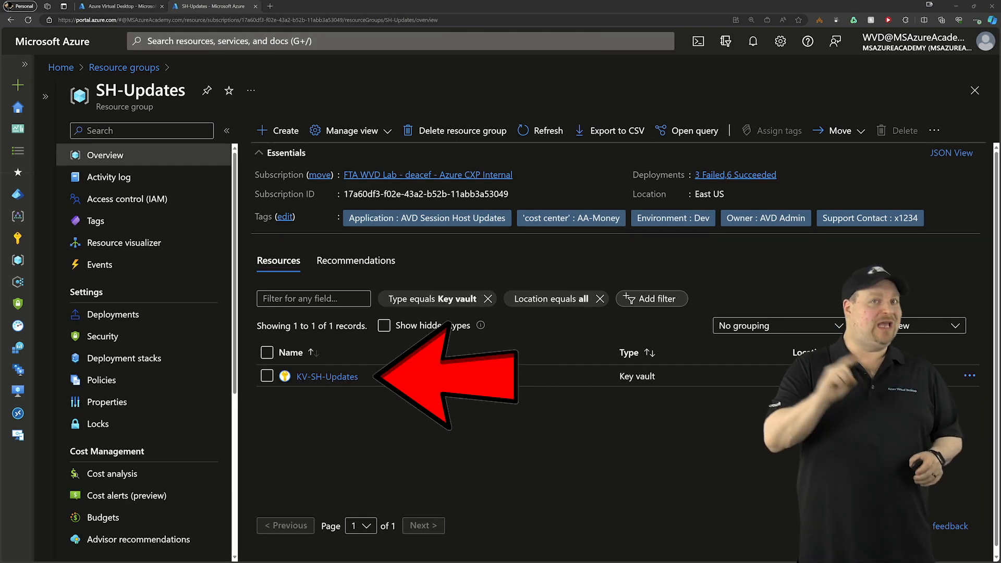
# Step: Review KV-SH-Updates access configuration confirming Azure RBAC, then go to its access control (IAM)
pyautogui.click(326, 376)
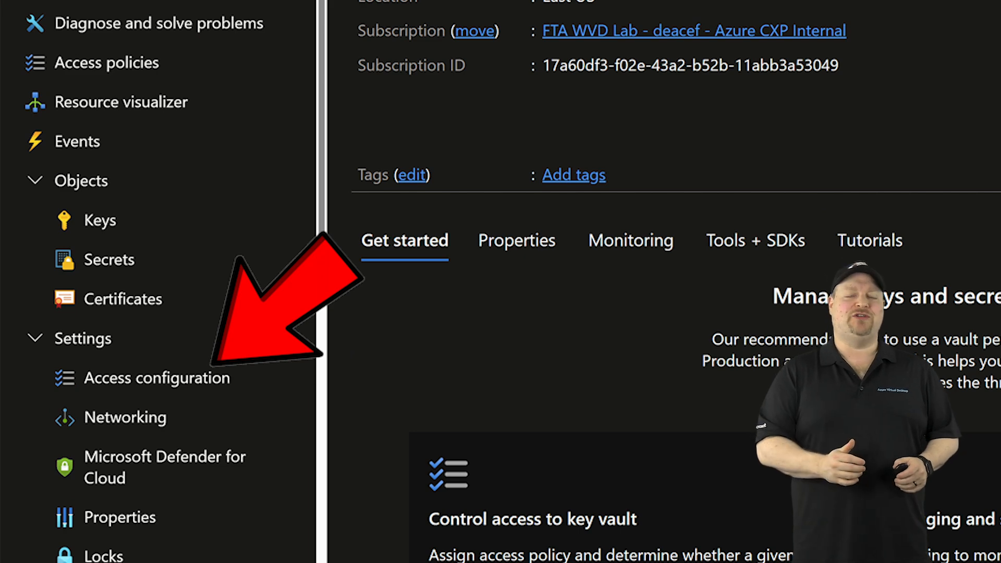
pyautogui.click(158, 377)
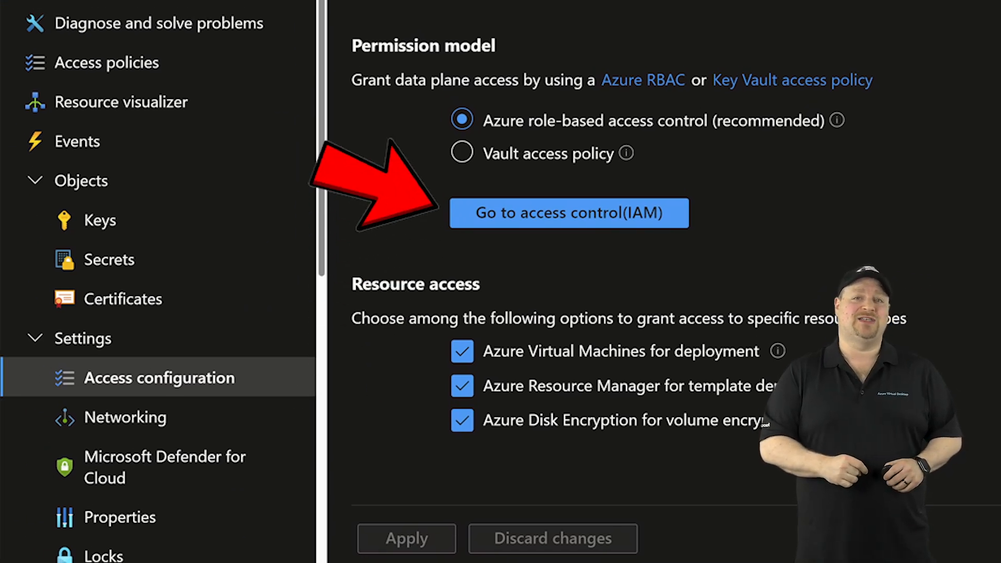
pyautogui.click(567, 212)
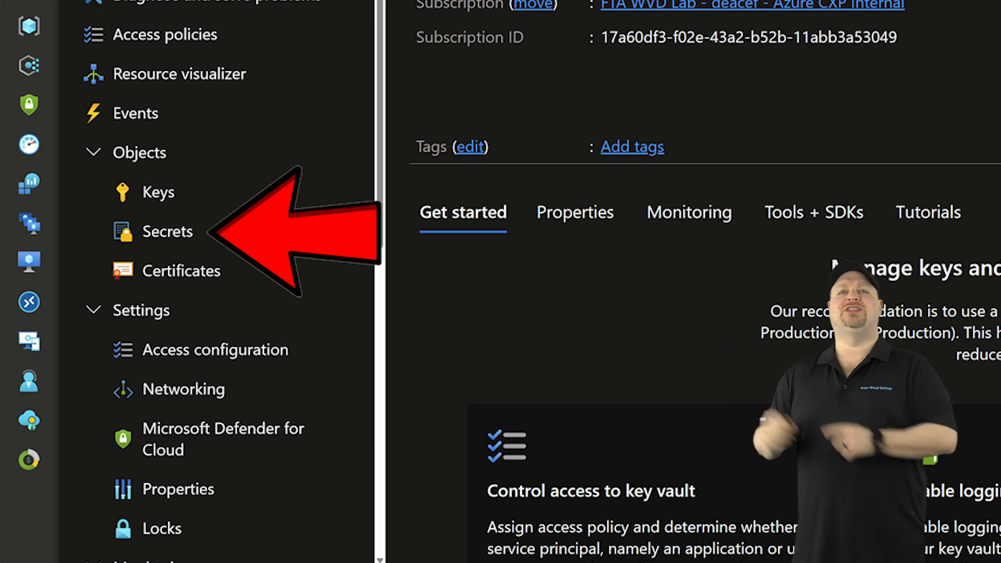
# Step: Create the LocalAdmin-Password secret under the key vault's Secrets
pyautogui.click(169, 231)
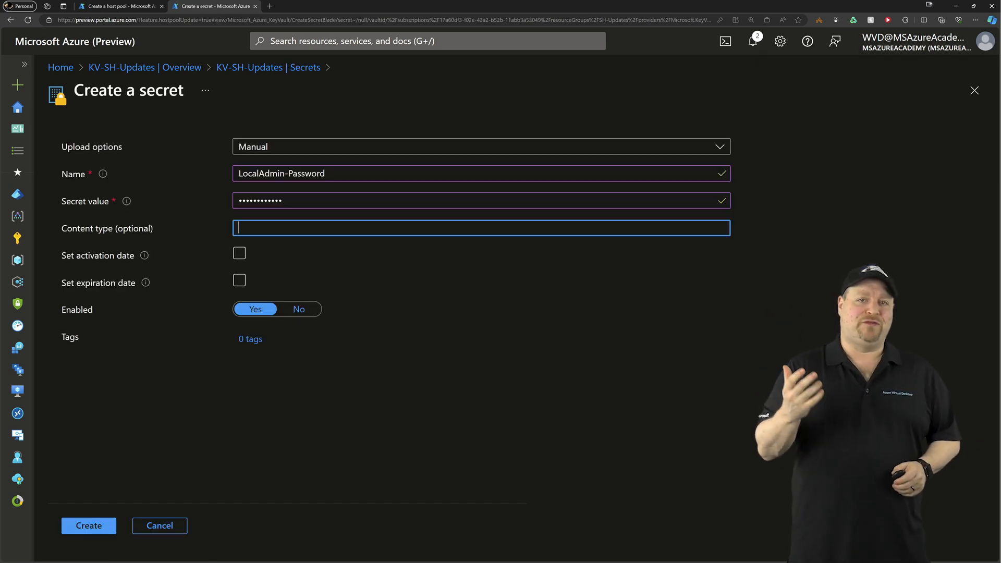
pyautogui.click(88, 526)
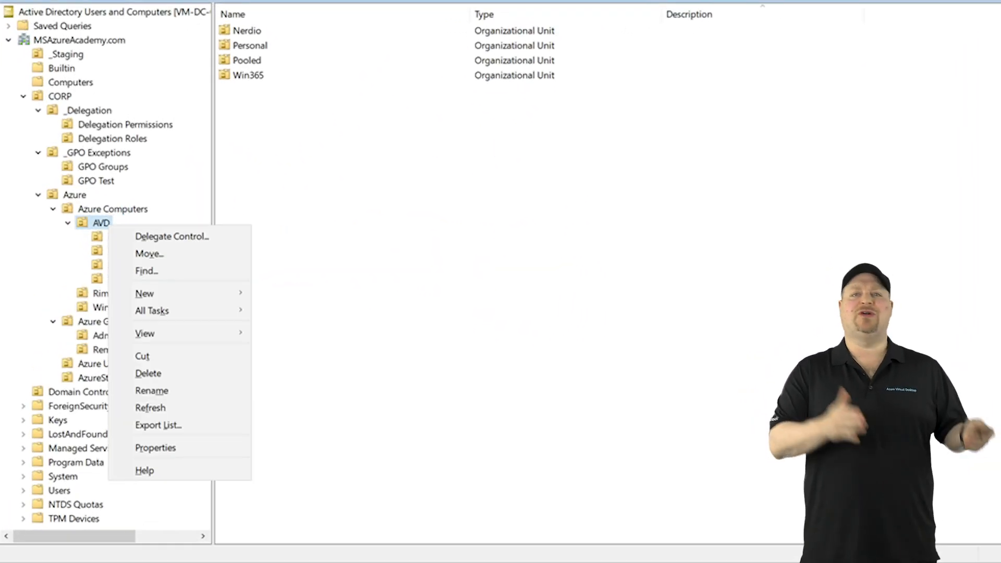
# Step: Start the Delegate Control wizard on the AVD organizational unit
pyautogui.click(155, 448)
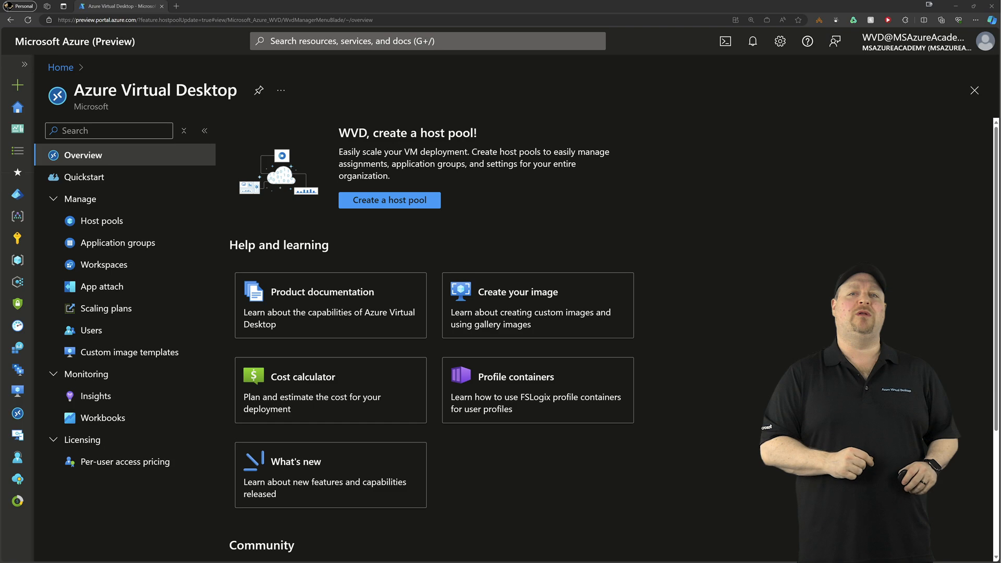
# Step: Create host pool SH-Update as Pooled with session host configuration Yes (Preview) and max session limit 10
pyautogui.click(389, 200)
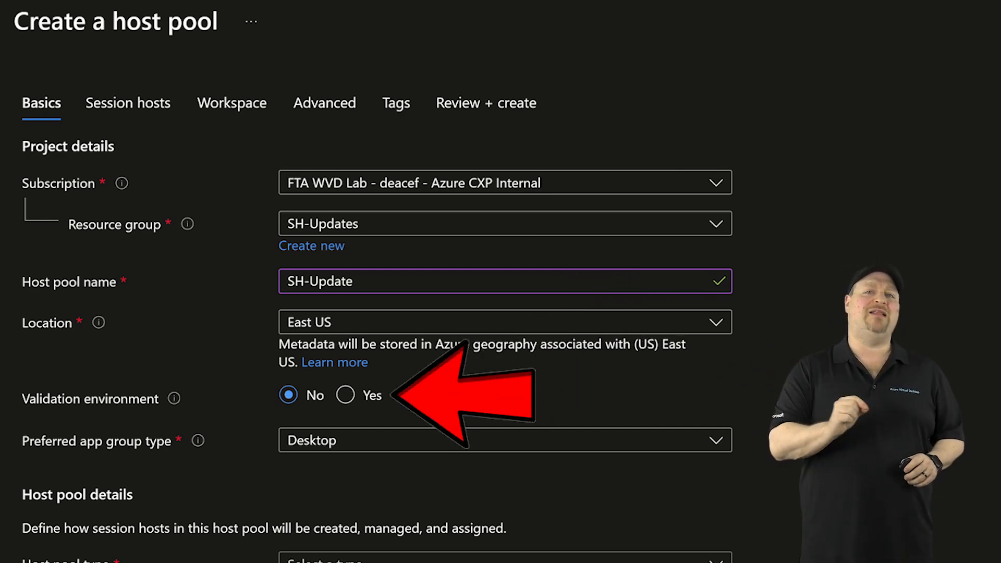
pyautogui.scroll(-3)
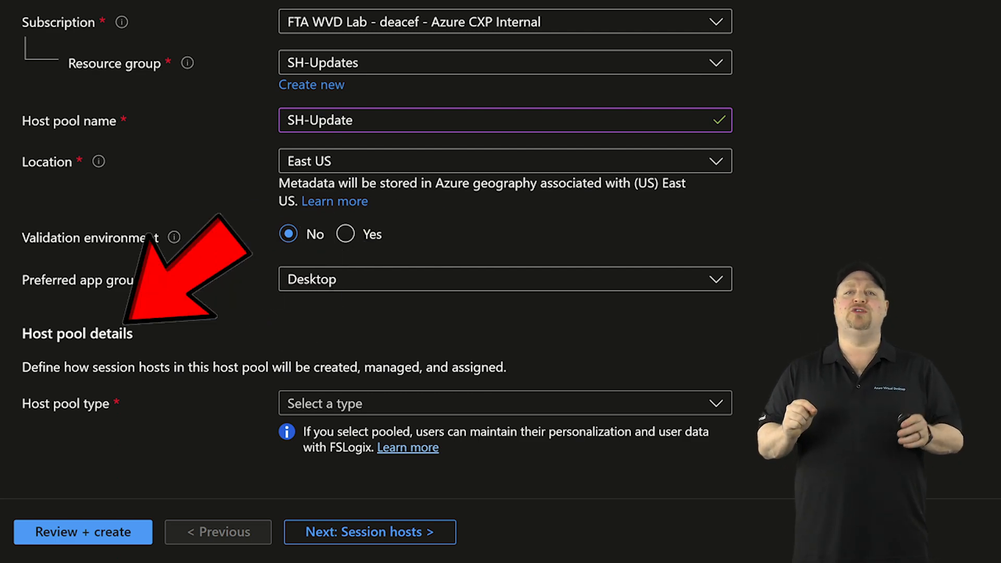
pyautogui.click(504, 402)
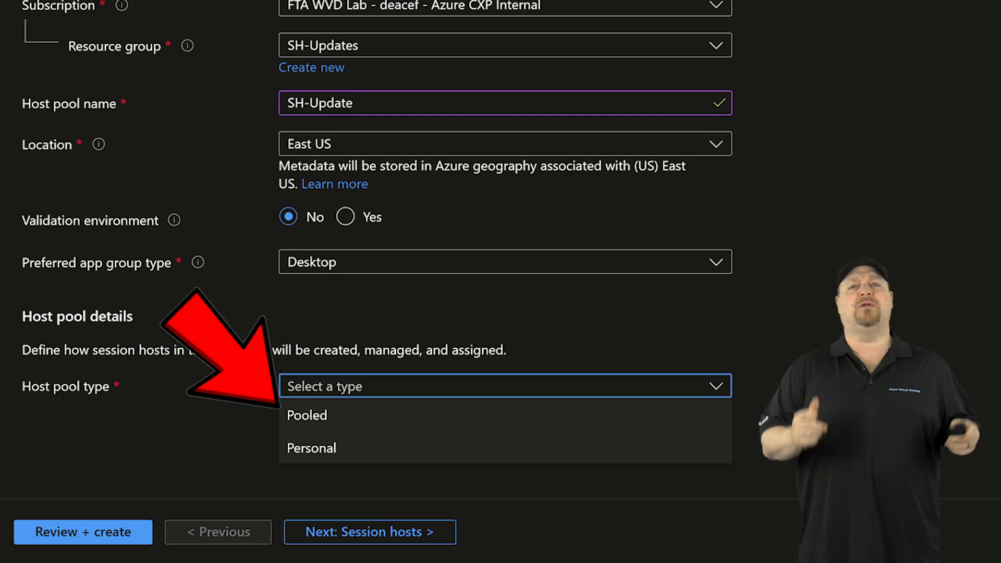
pyautogui.click(307, 415)
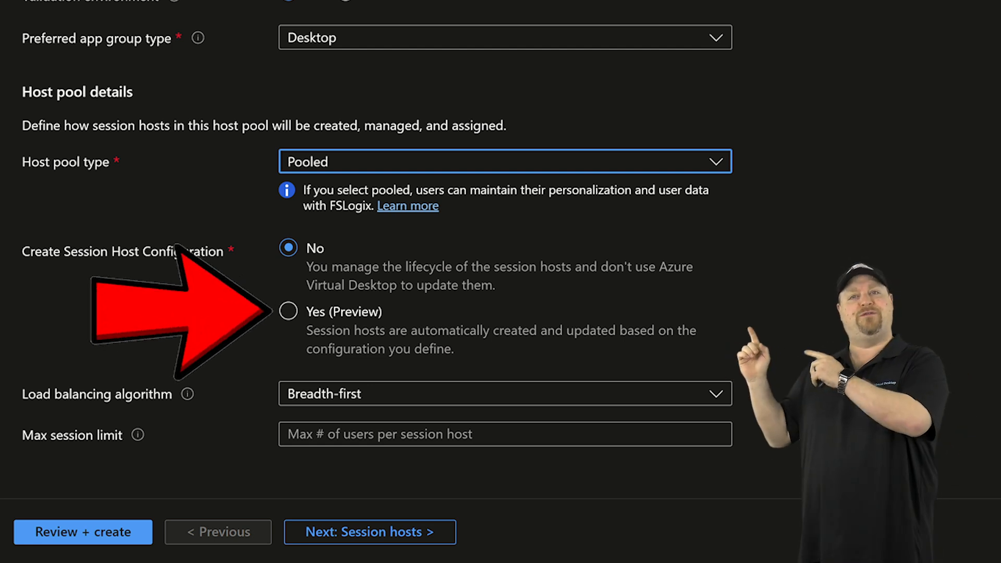
pyautogui.click(288, 311)
pyautogui.write('10')
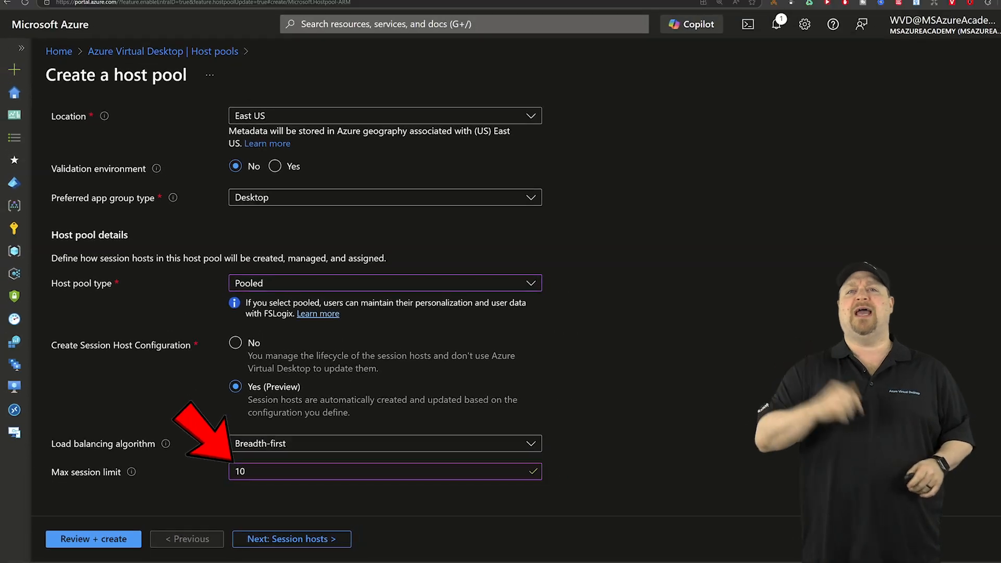
pyautogui.click(291, 539)
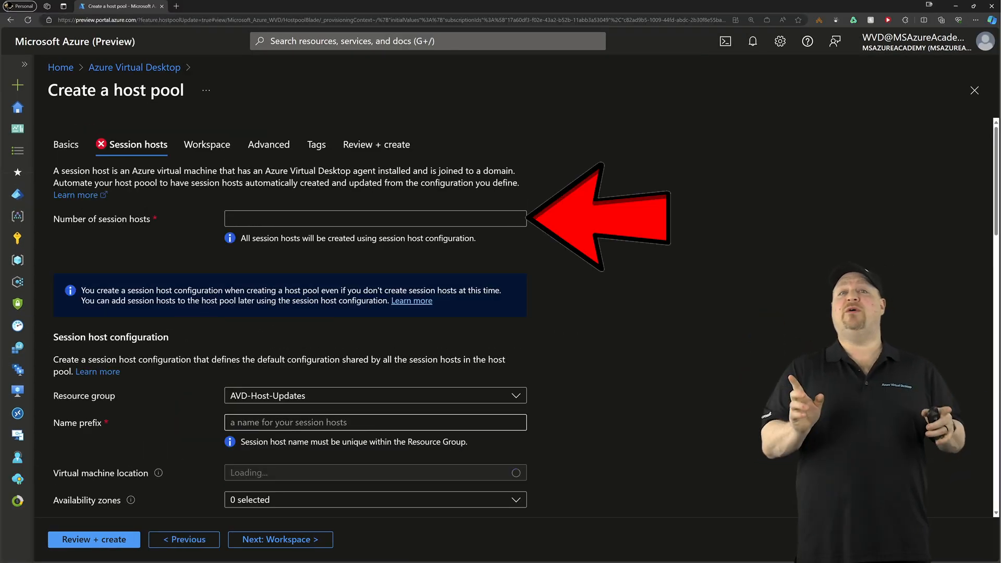
# Step: Set 0 session hosts, name prefix SH-Updates and all three availability zones
pyautogui.write('0')
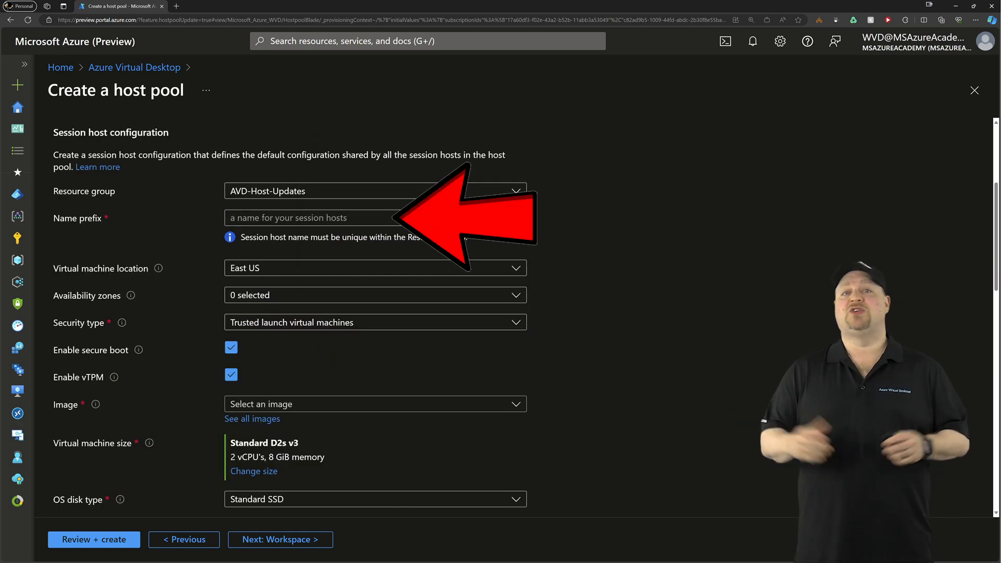
pyautogui.write('SH-Updates')
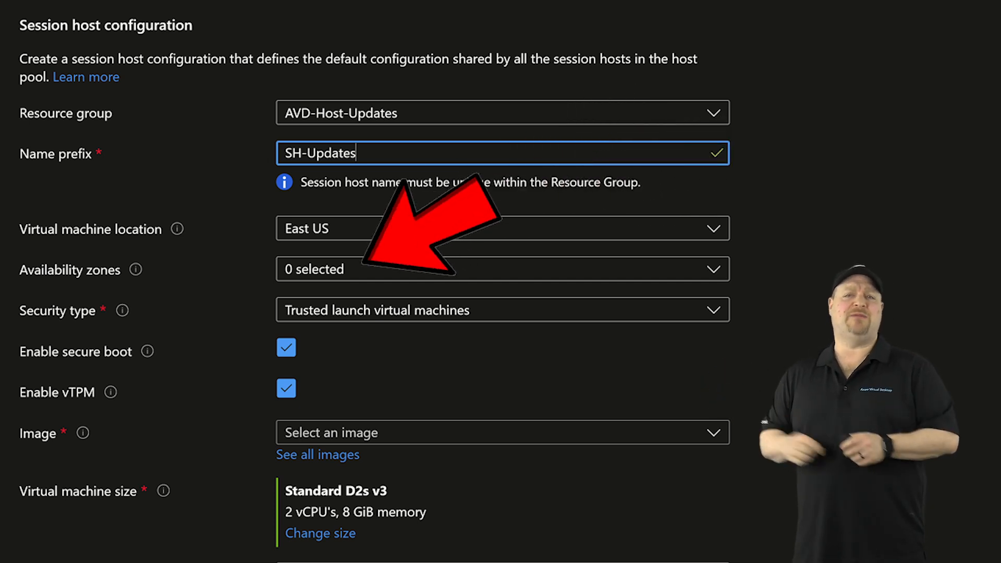
pyautogui.click(501, 269)
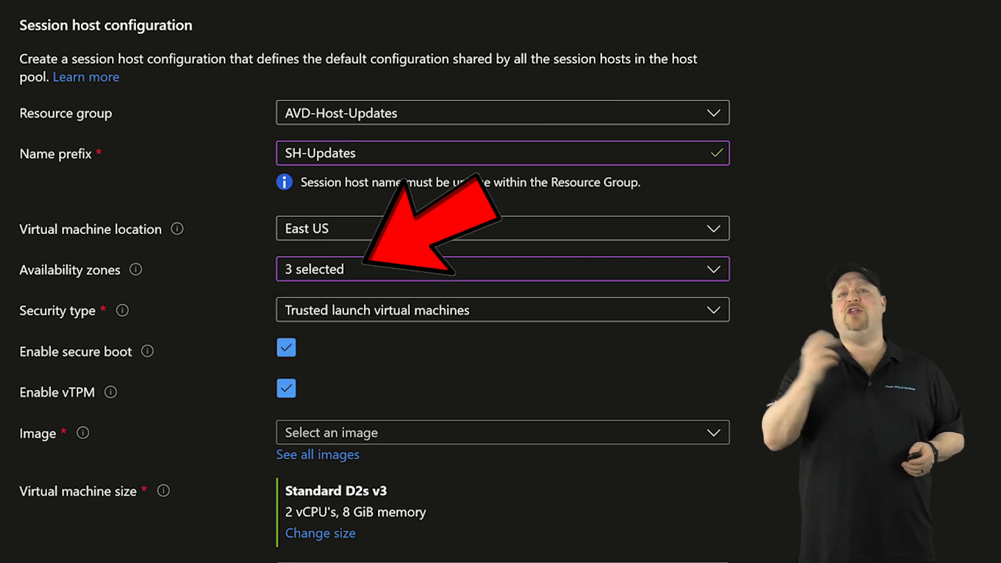
pyautogui.scroll(-3)
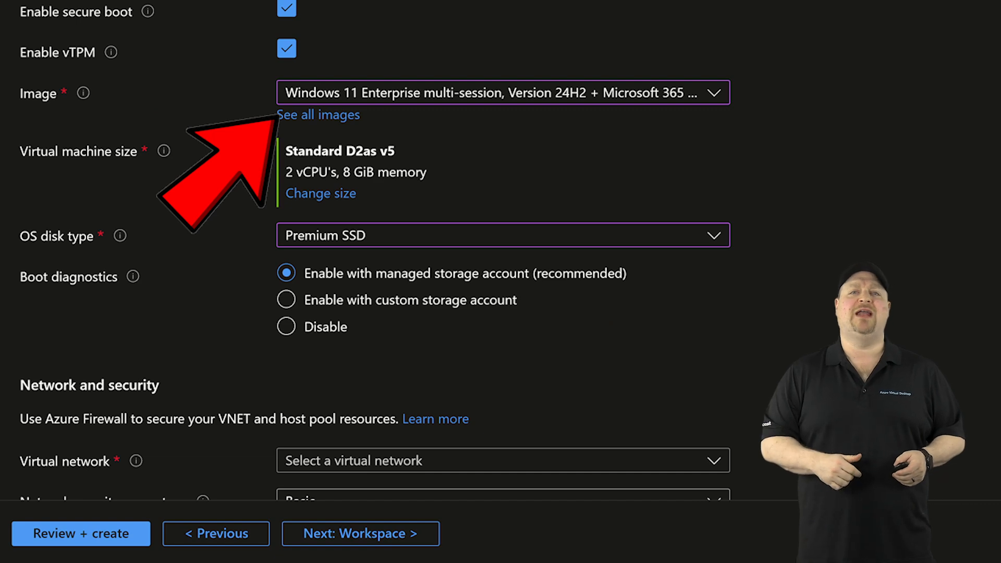
# Step: Choose the Windows 11 multi-session image and Microsoft Entra ID join with KV-SH-Updates admin secrets
pyautogui.click(318, 115)
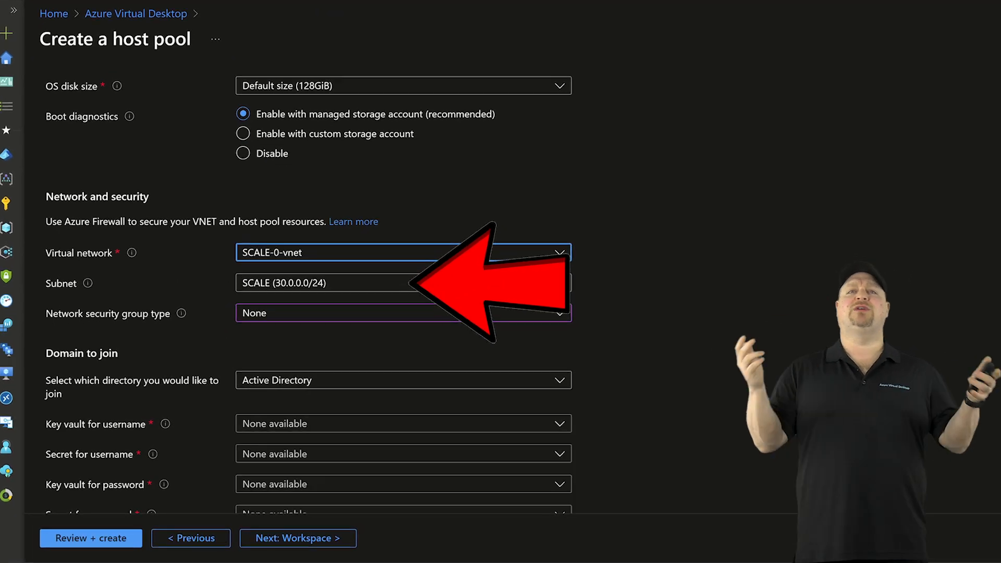
pyautogui.scroll(-3)
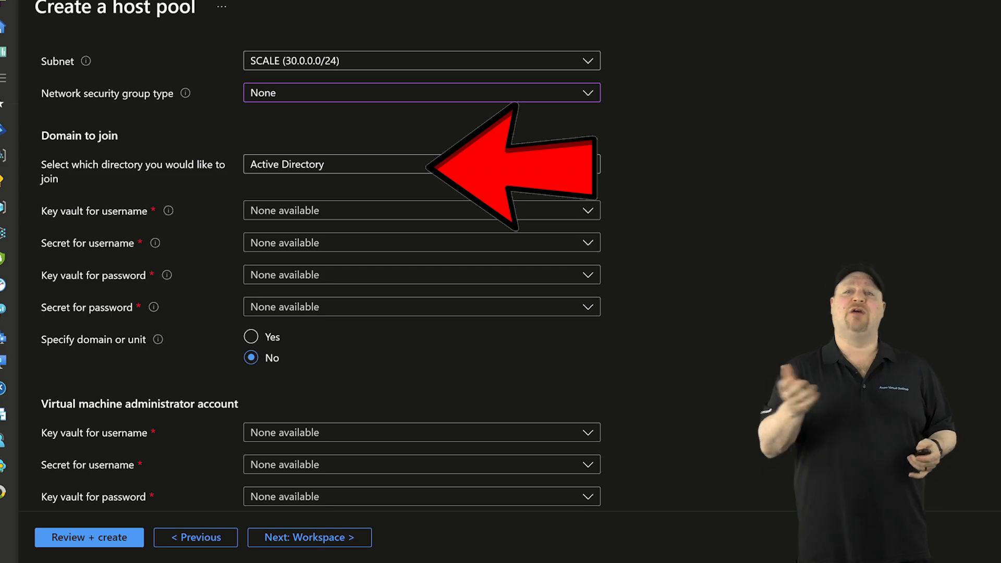
pyautogui.click(415, 163)
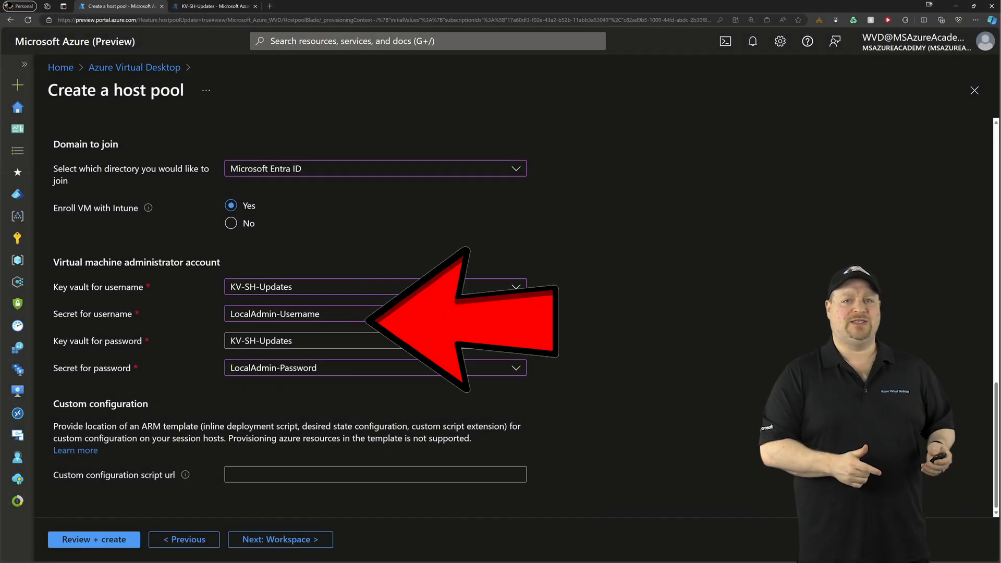
pyautogui.click(280, 538)
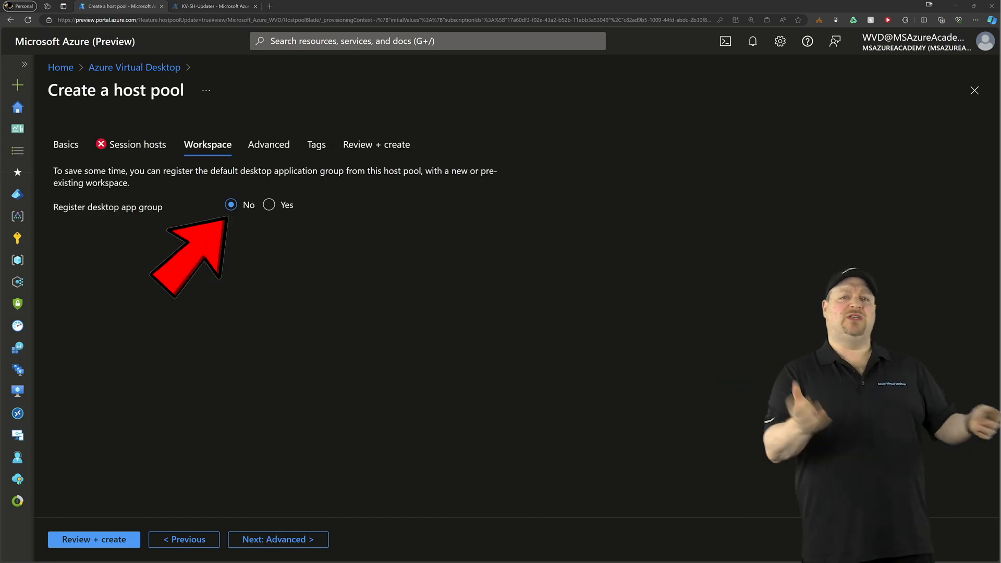
# Step: Register the desktop app group to workspace WS-SH-Updates and enable diagnostics sent to Log Analytics
pyautogui.click(268, 204)
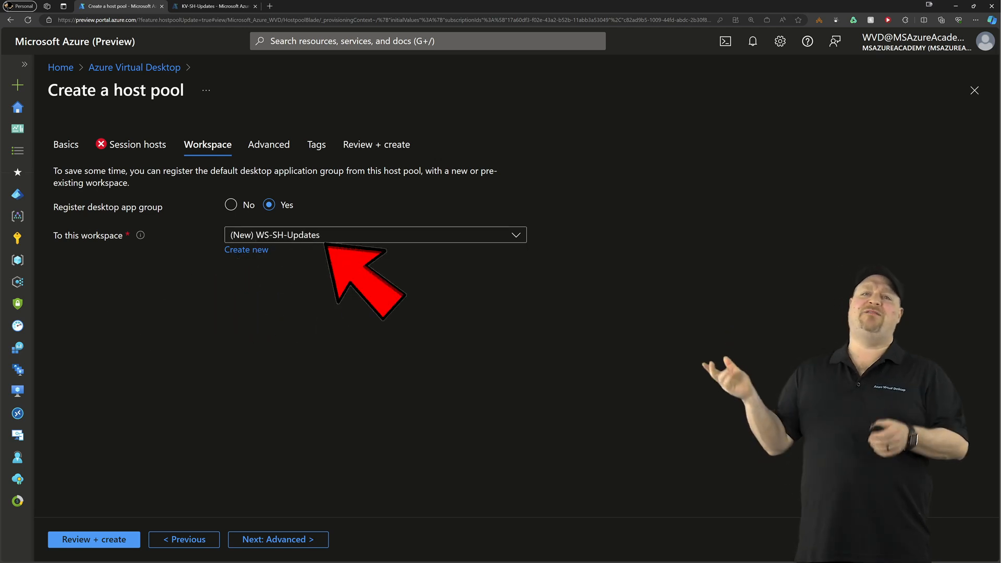
pyautogui.click(269, 144)
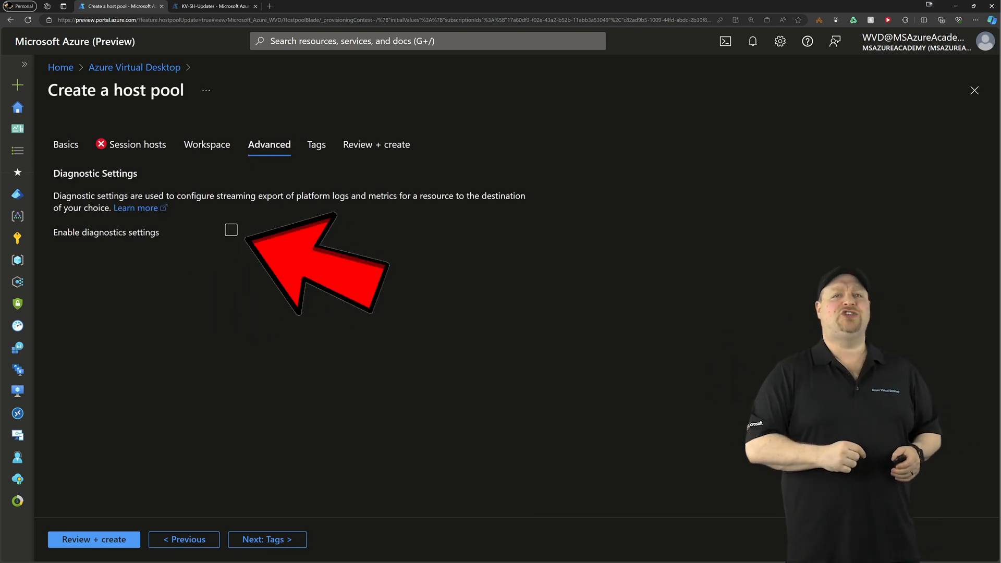
pyautogui.click(230, 229)
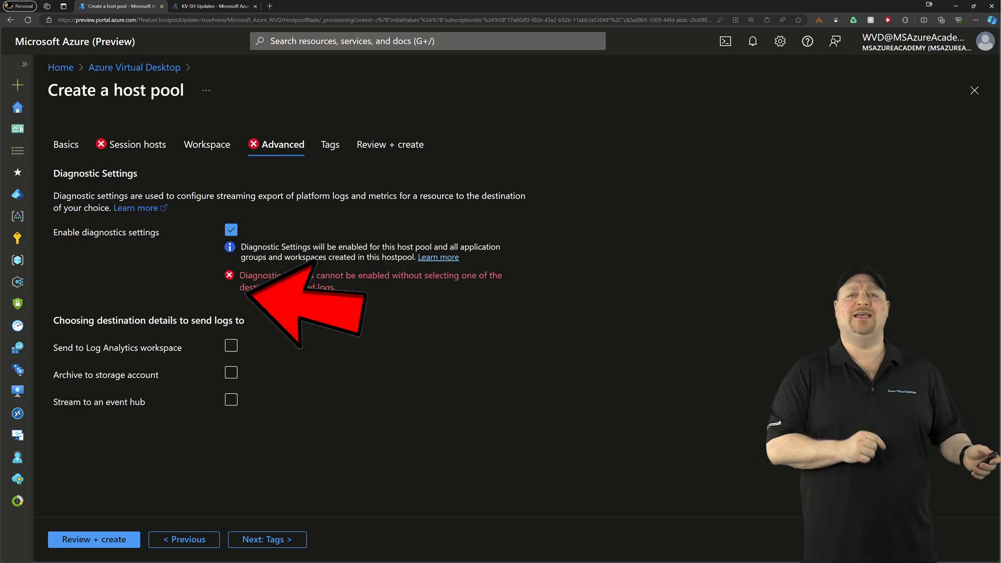
pyautogui.click(231, 345)
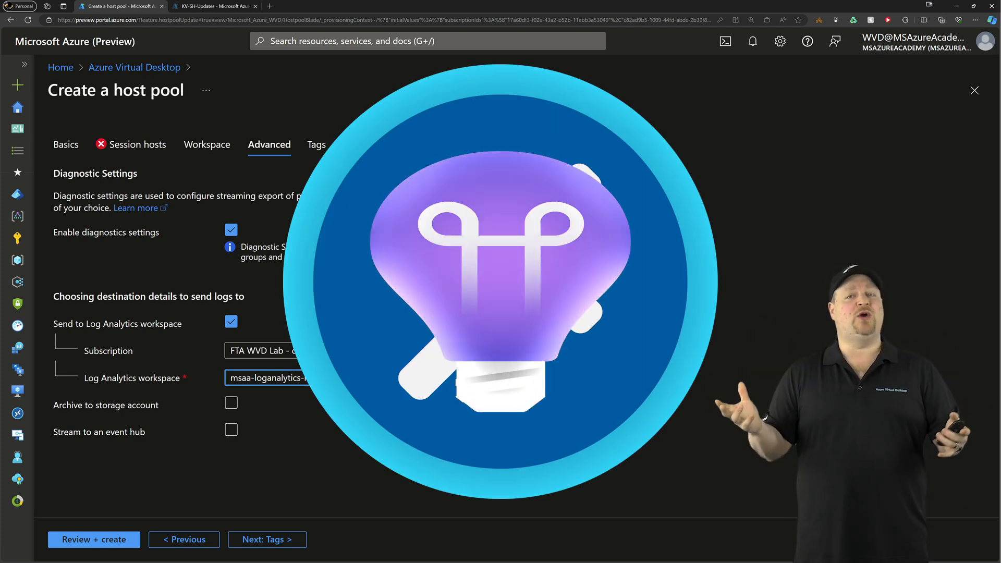
# Step: Validate the host pool settings on Review + create and submit the deployment
pyautogui.click(266, 538)
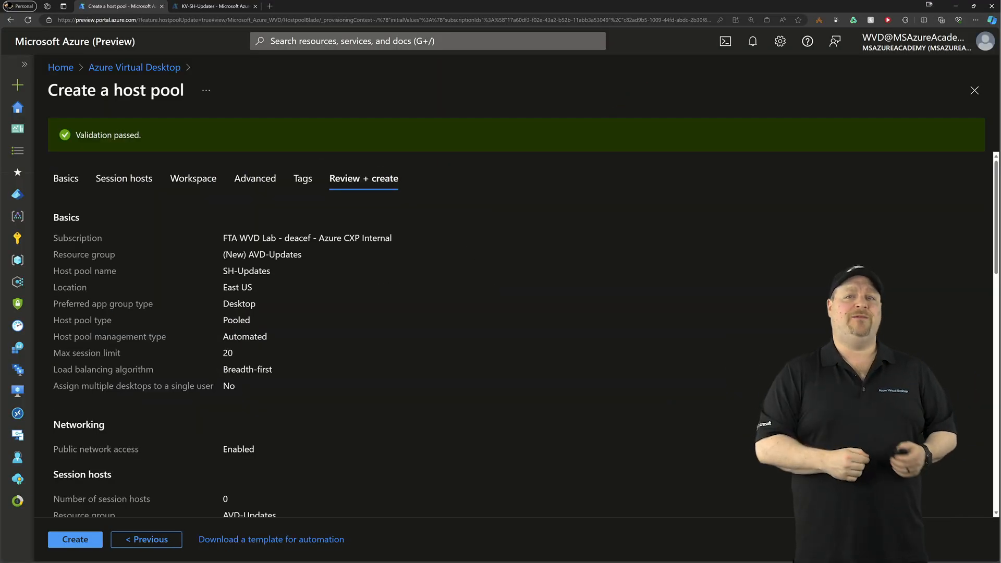
pyautogui.click(75, 539)
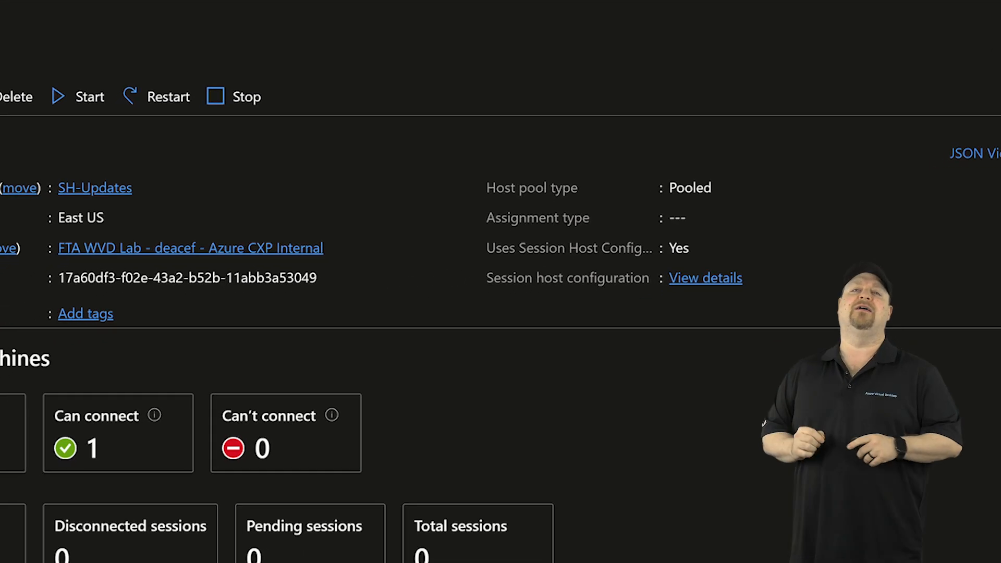
# Step: Go to the SH-Updates-HP host pool resource and view its Properties settings
pyautogui.click(704, 277)
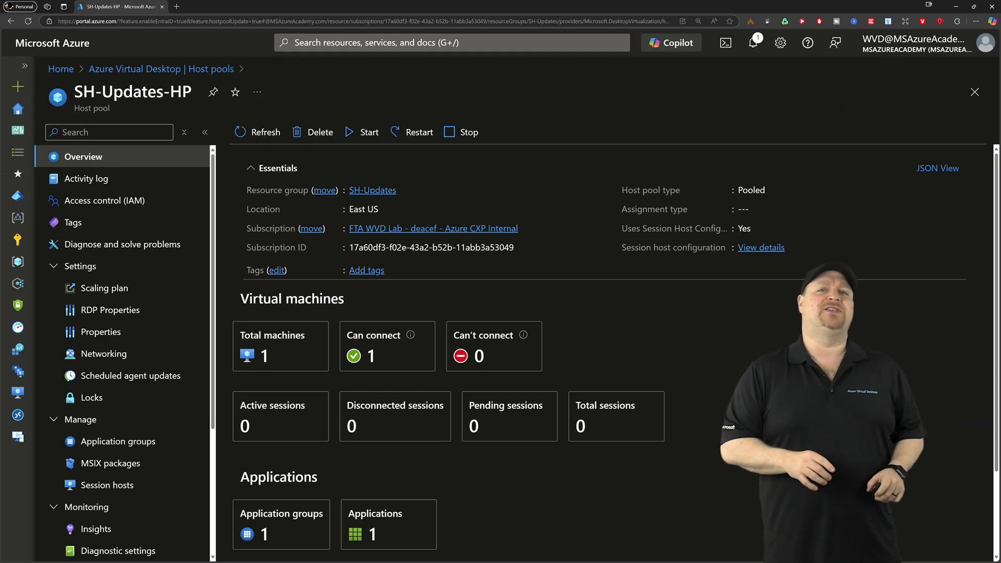
pyautogui.click(101, 351)
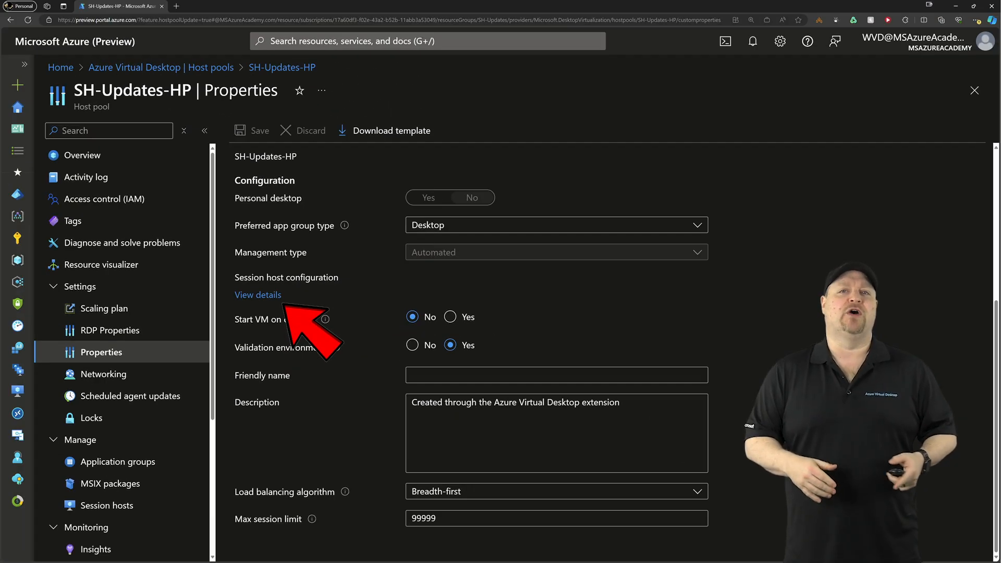
# Step: View the session host configuration's ARM template details, browsing its parameters and resources
pyautogui.click(258, 294)
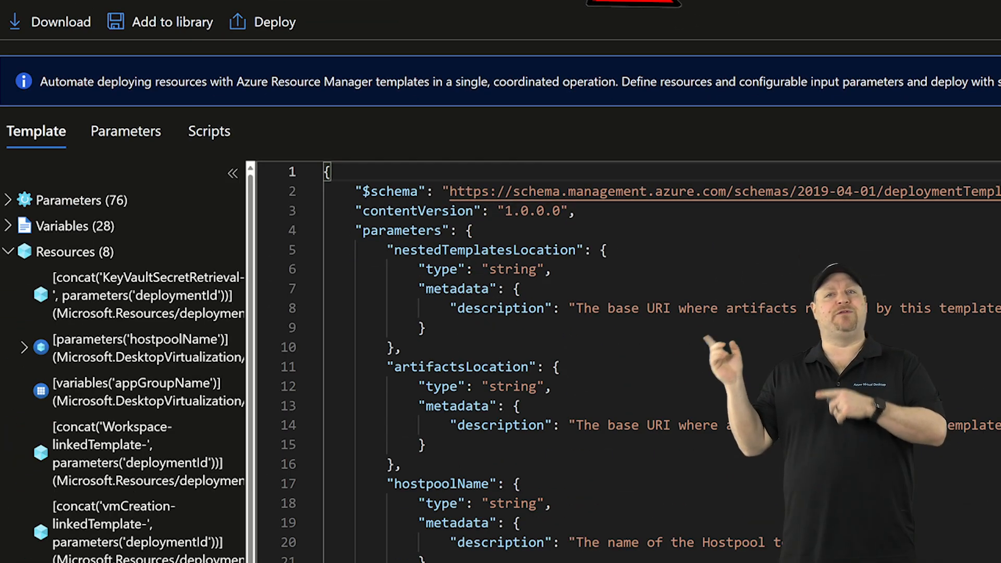
pyautogui.scroll(-3)
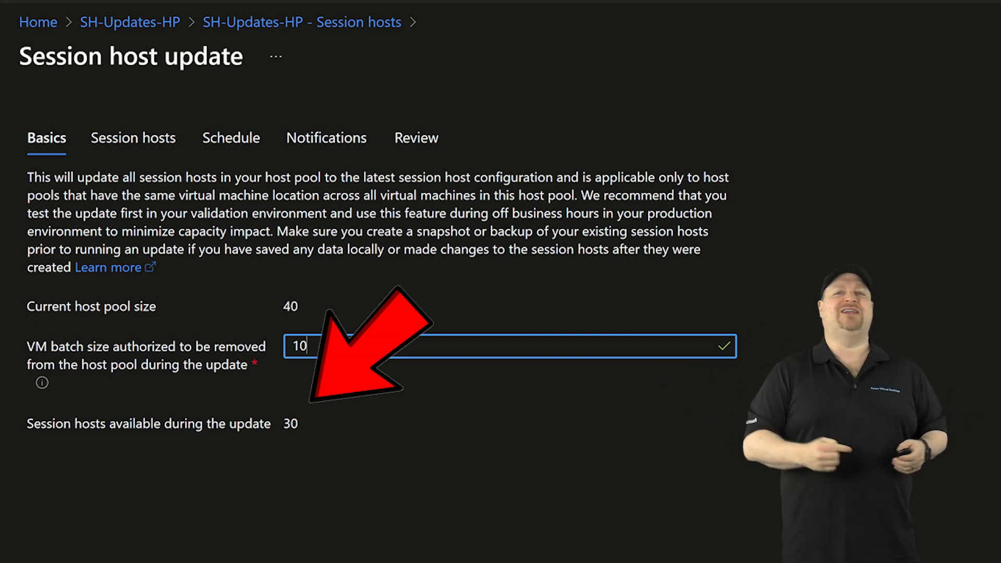
# Step: Proceed from Basics with a VM batch size of 10 to the Session hosts step
pyautogui.click(132, 138)
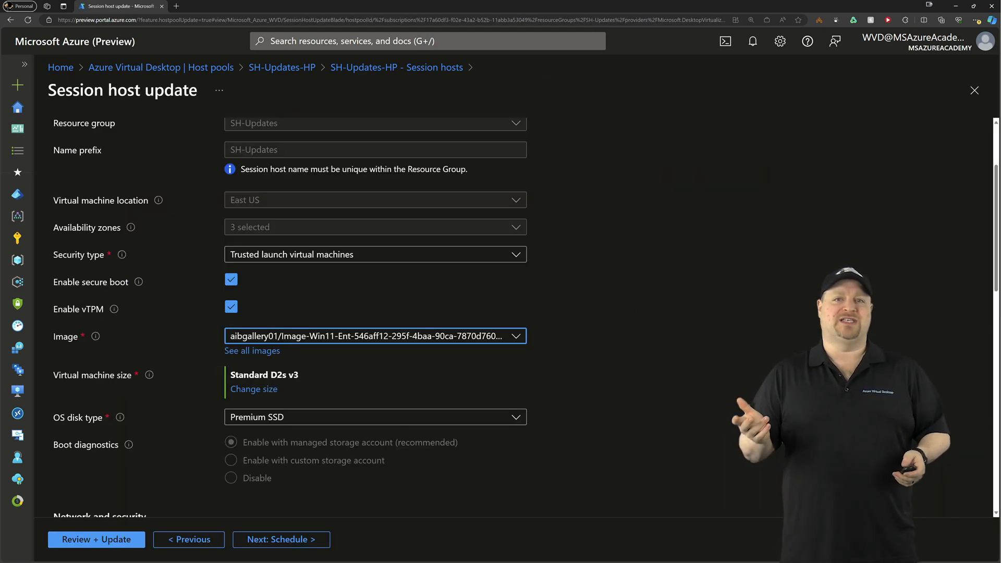
# Step: Schedule the update for 03/14/2024 12:00 AM with a 10-minute sign-out warning and validate on Review
pyautogui.click(281, 539)
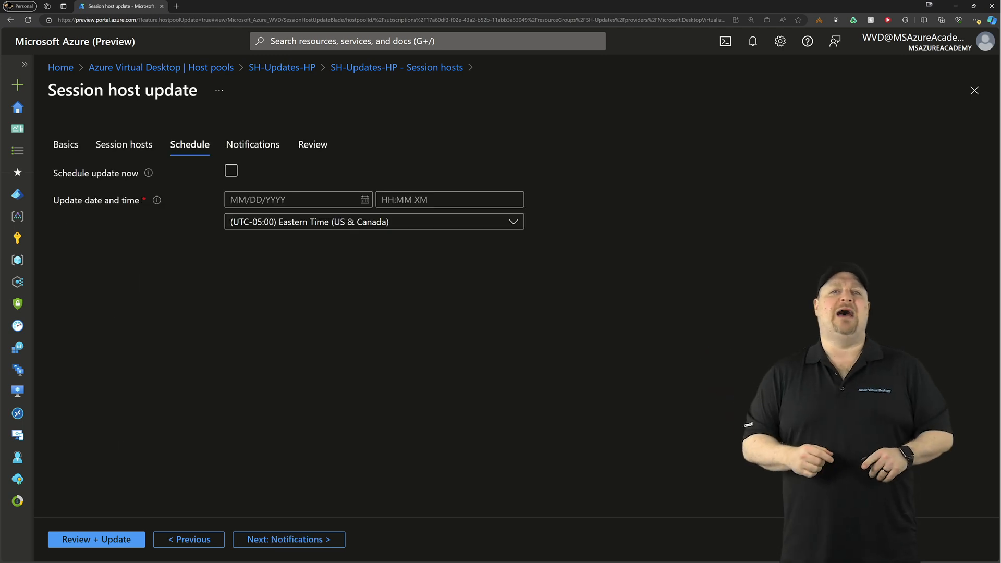
pyautogui.click(230, 169)
pyautogui.write('03/14/2024')
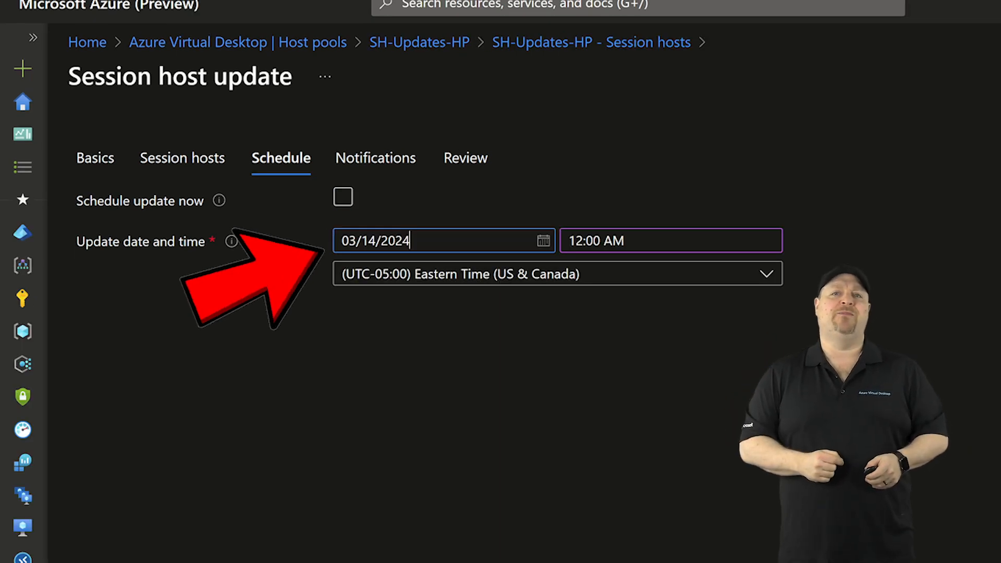
pyautogui.click(377, 157)
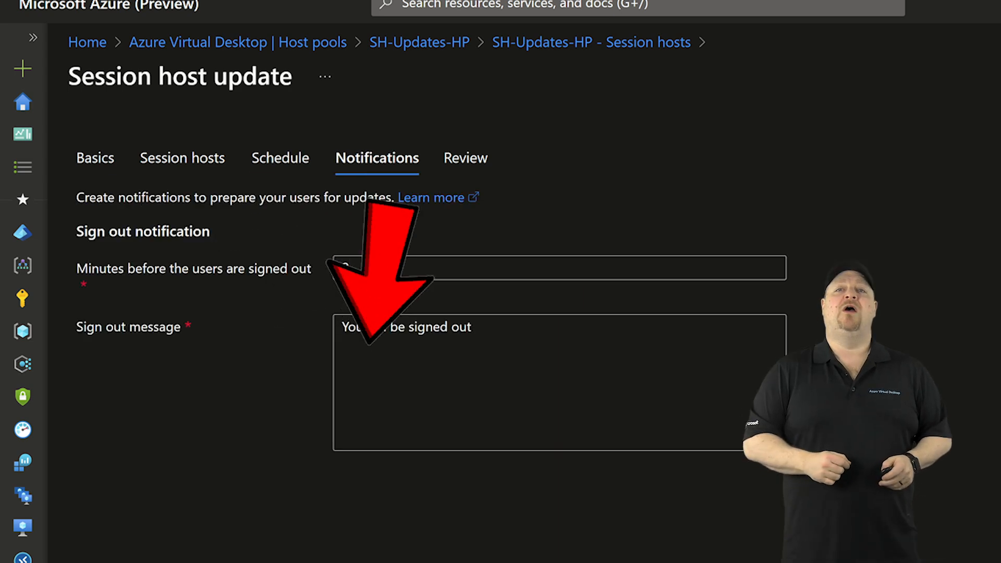
pyautogui.write('2')
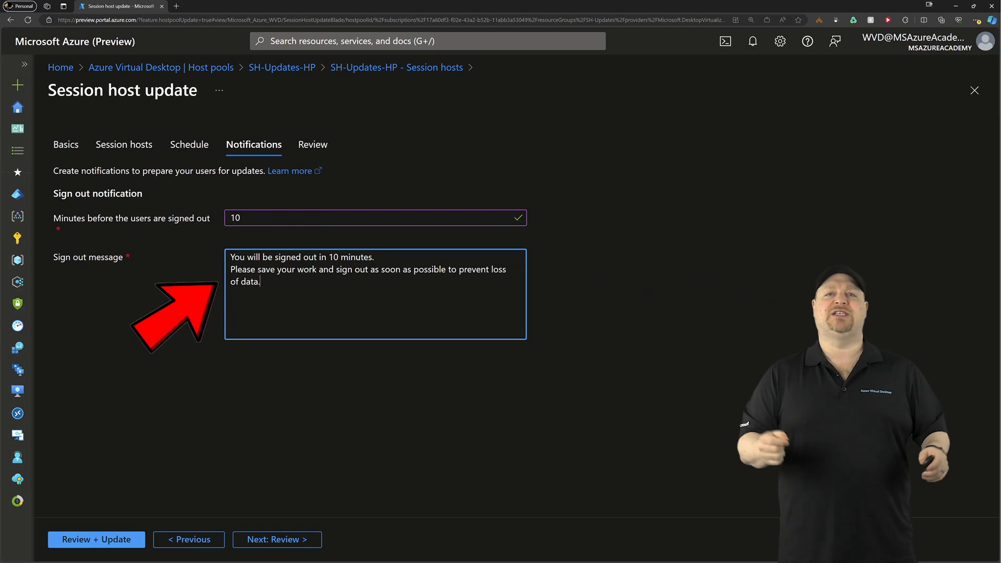
pyautogui.click(276, 539)
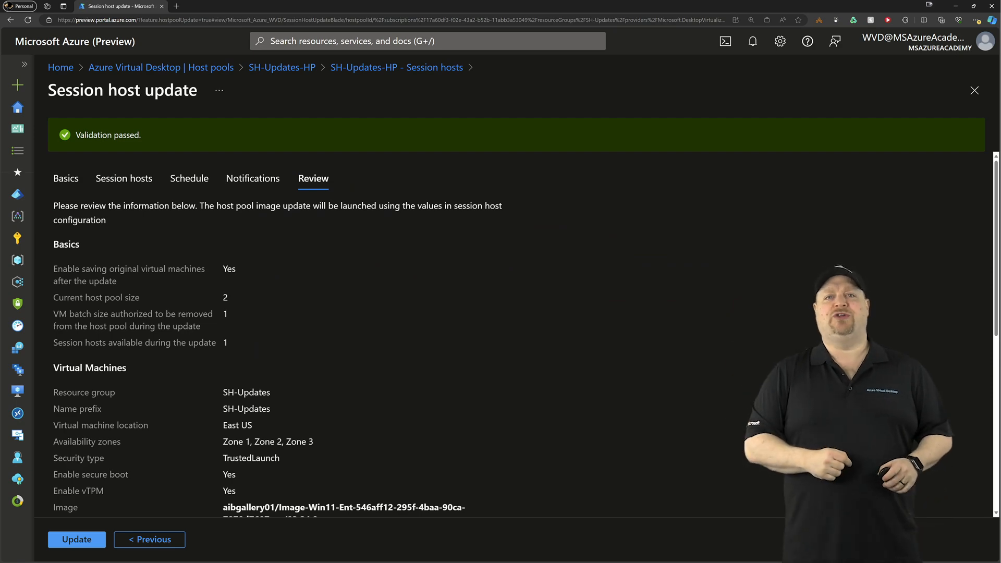
# Step: Submit the update and watch the Session hosts blade until all hosts report success
pyautogui.click(76, 539)
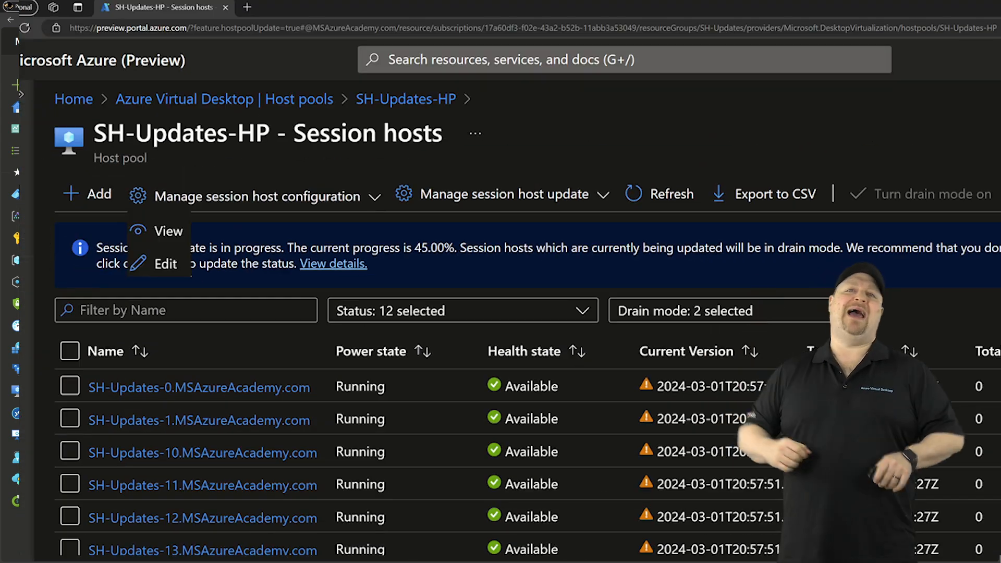
pyautogui.click(169, 230)
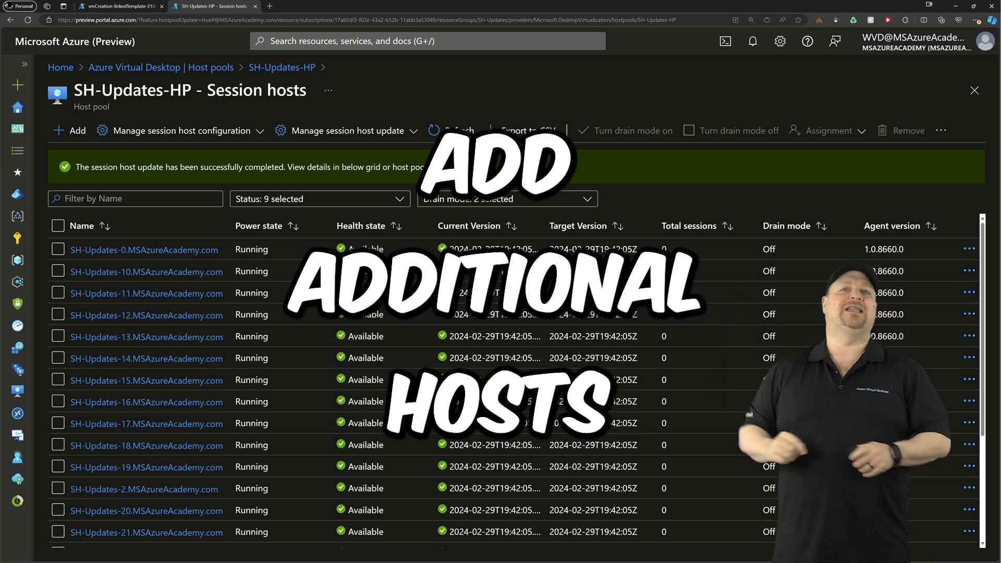
# Step: Add 37 session hosts to SH-Updates-HP and confirm
pyautogui.click(69, 130)
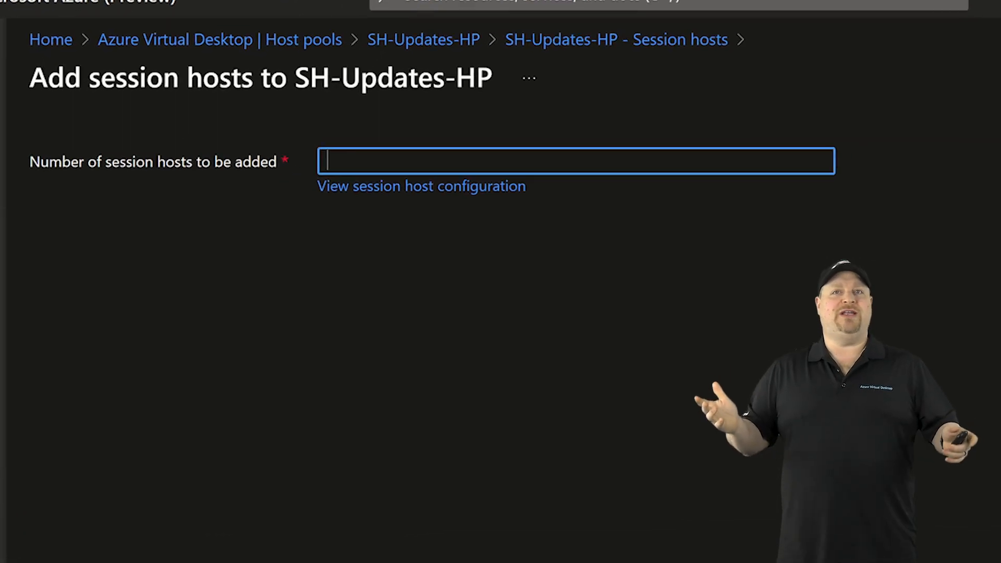
pyautogui.write('37')
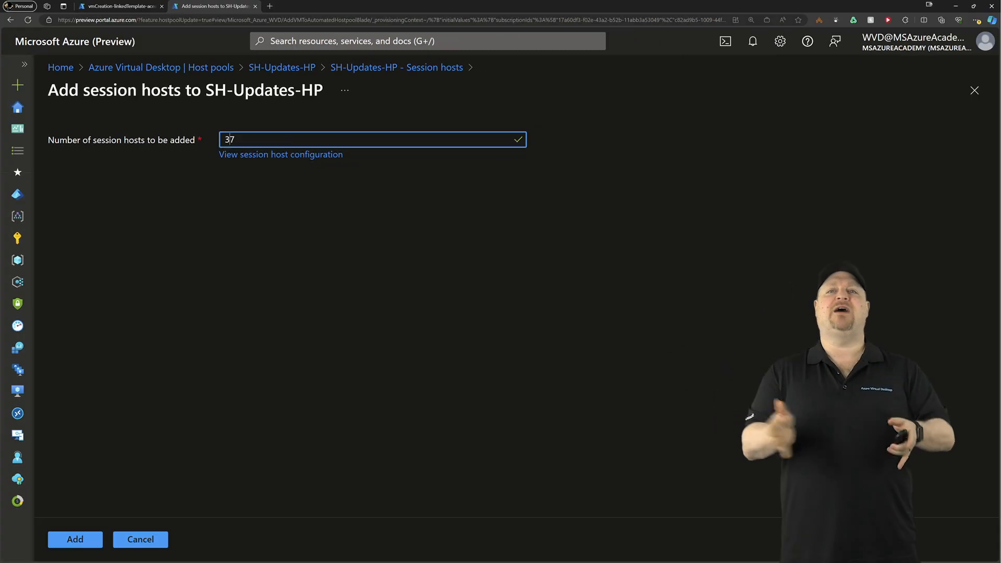
pyautogui.click(75, 539)
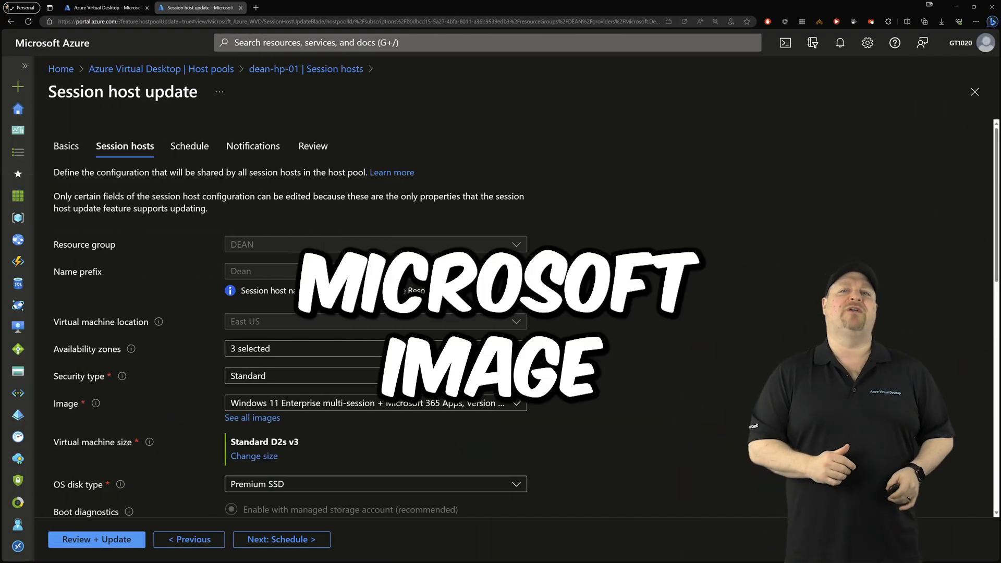
# Step: Show the Custom image templates list under Azure Virtual Desktop > Manage
pyautogui.click(375, 402)
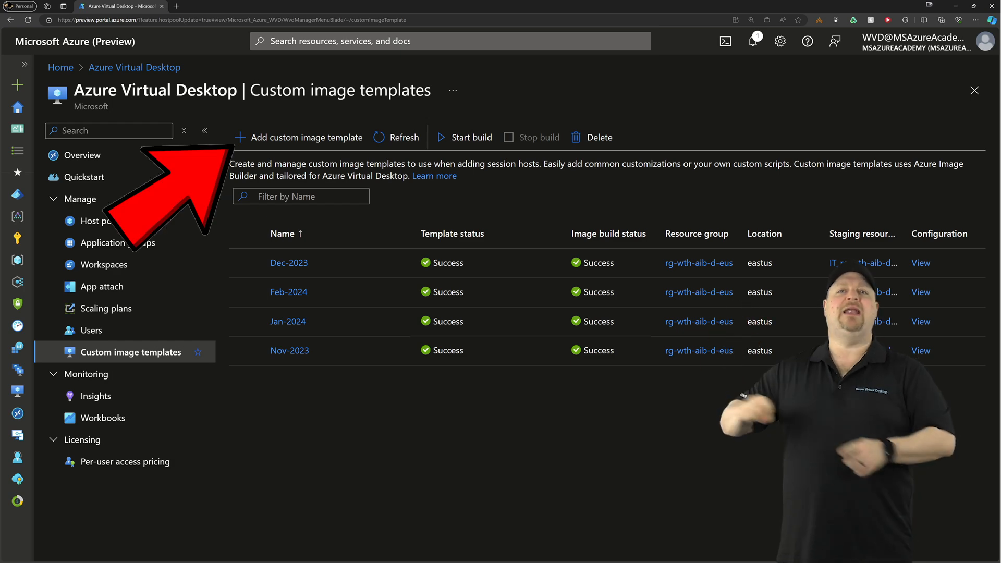
# Step: Import the Feb-2024 template as a new March-2024 template and continue to Source image
pyautogui.click(303, 136)
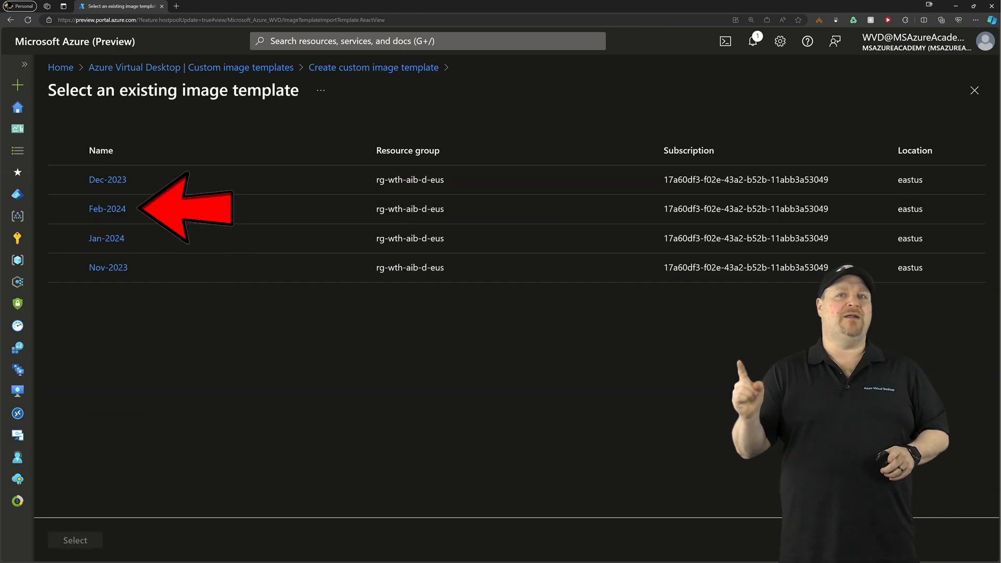
pyautogui.click(65, 210)
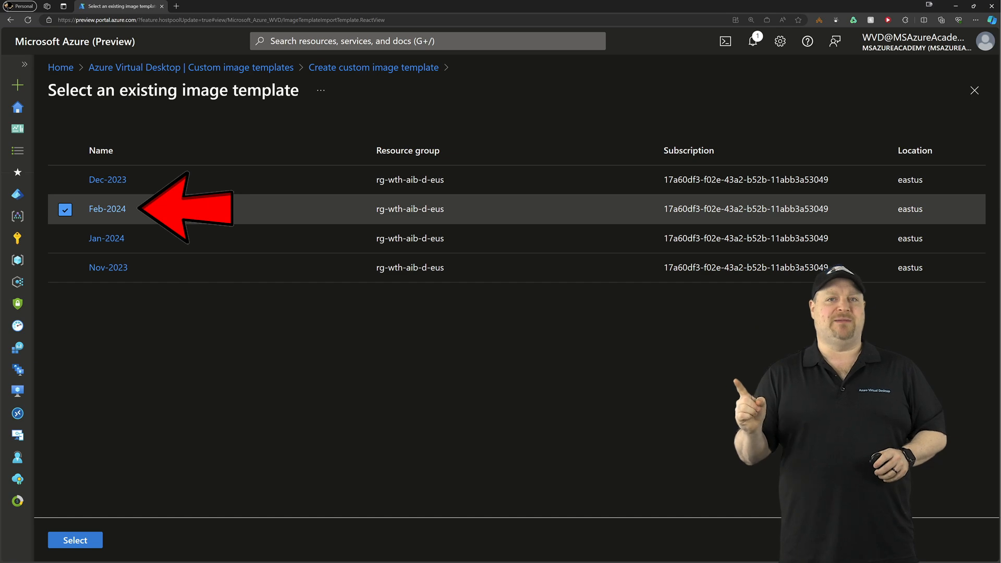
pyautogui.click(75, 539)
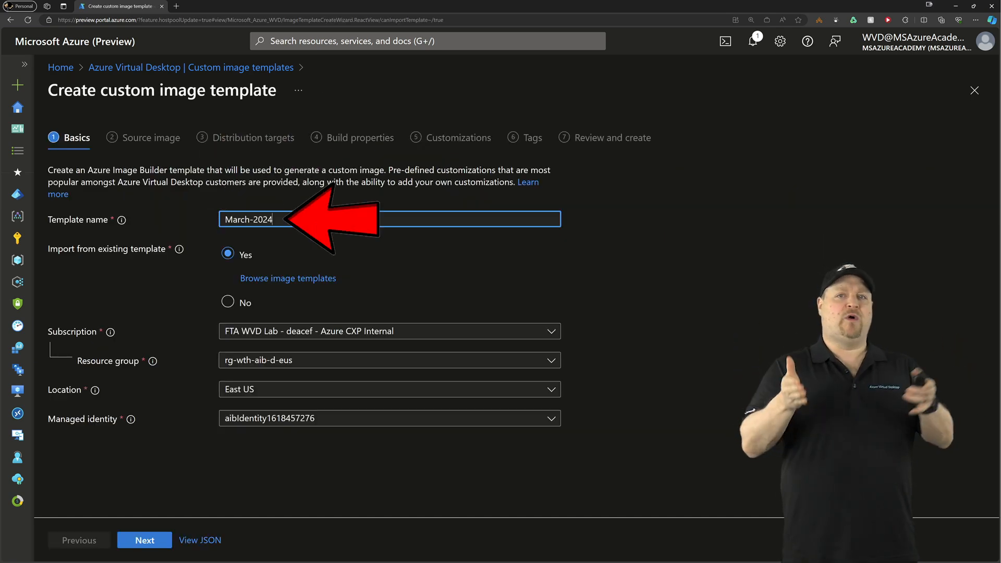
pyautogui.click(144, 539)
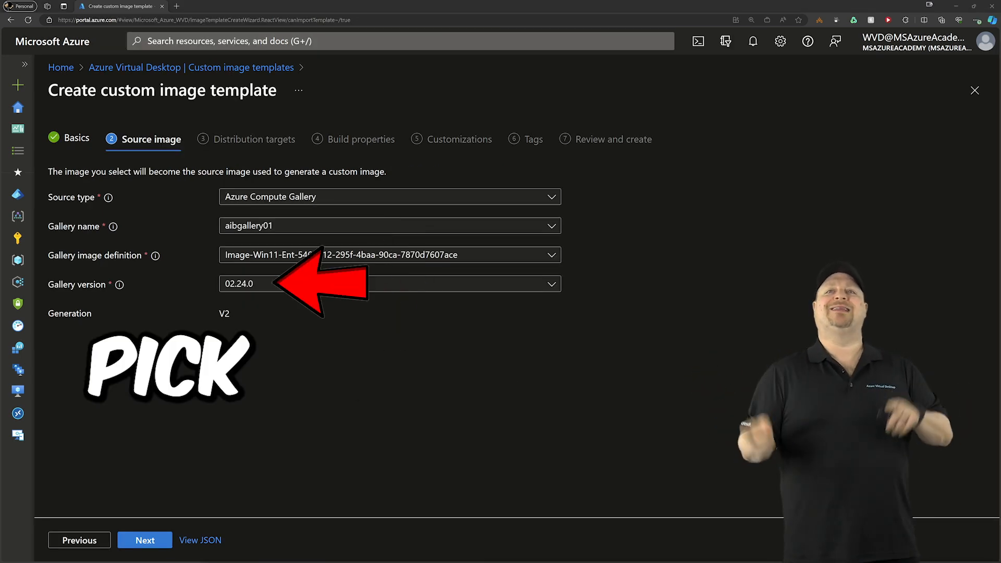
# Step: Target the Win11 gallery image definition as version 03.24.0 with output March-Win11Multi, then continue to Customizations
pyautogui.click(144, 540)
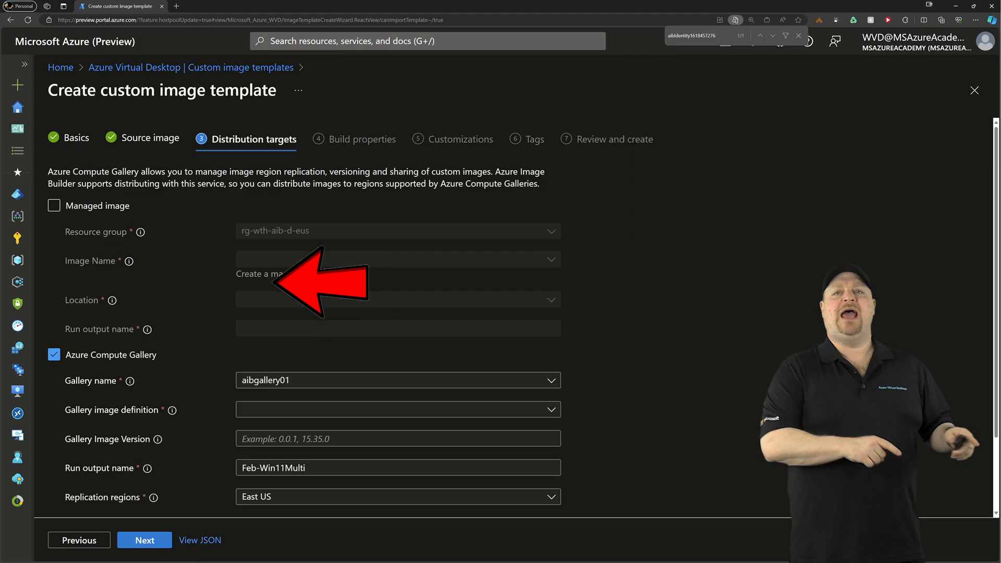
pyautogui.scroll(-3)
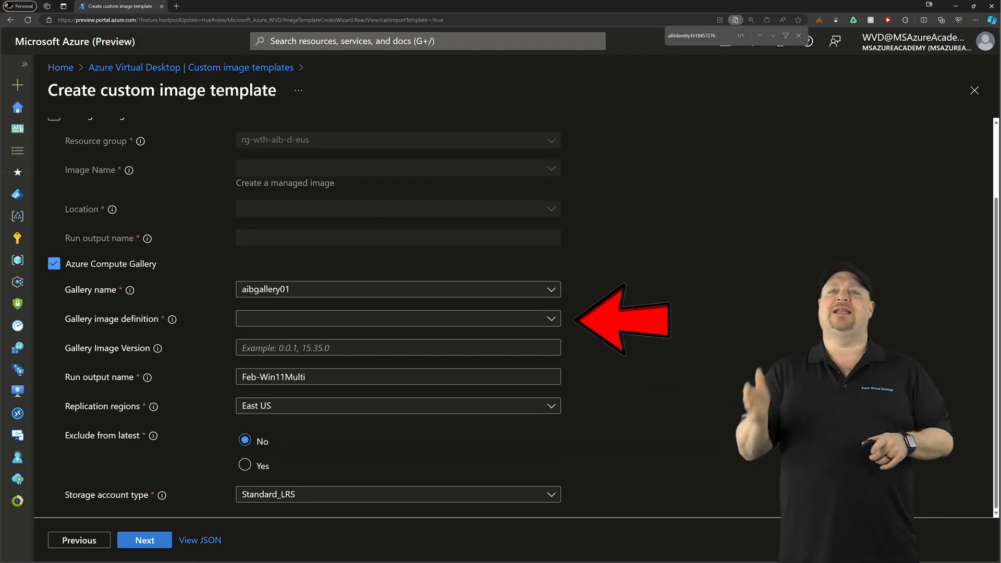
pyautogui.click(397, 319)
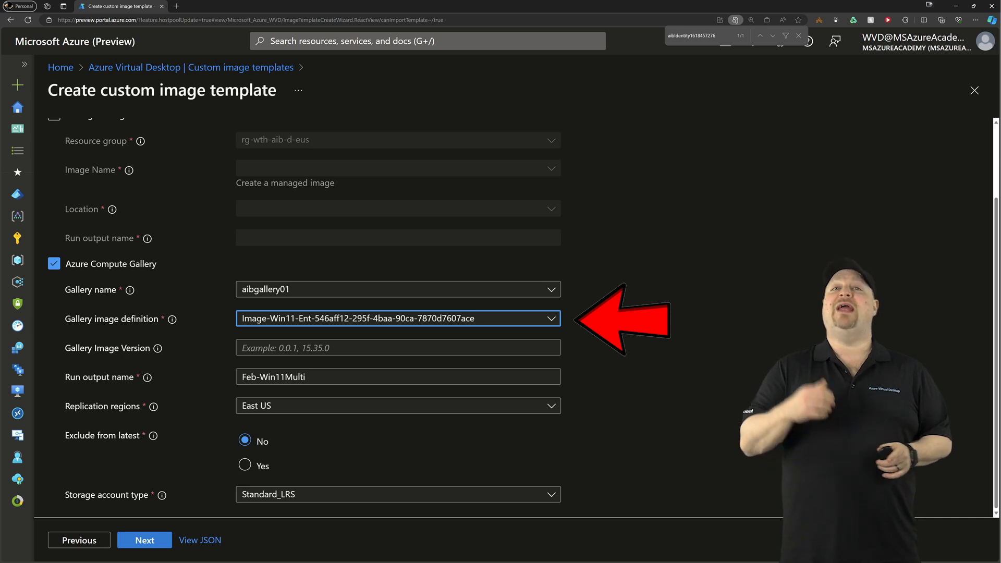
pyautogui.write('03.24.0')
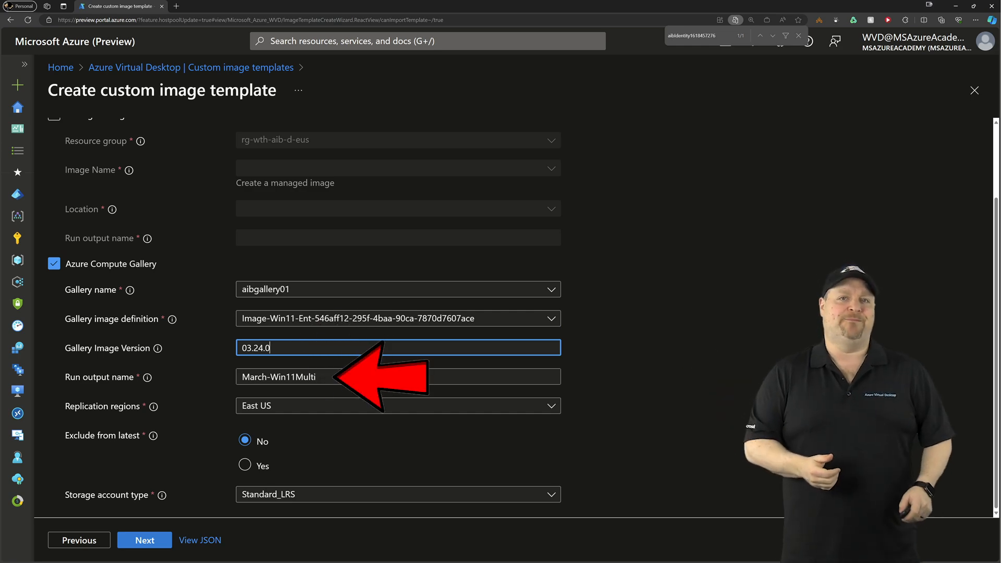
pyautogui.click(144, 539)
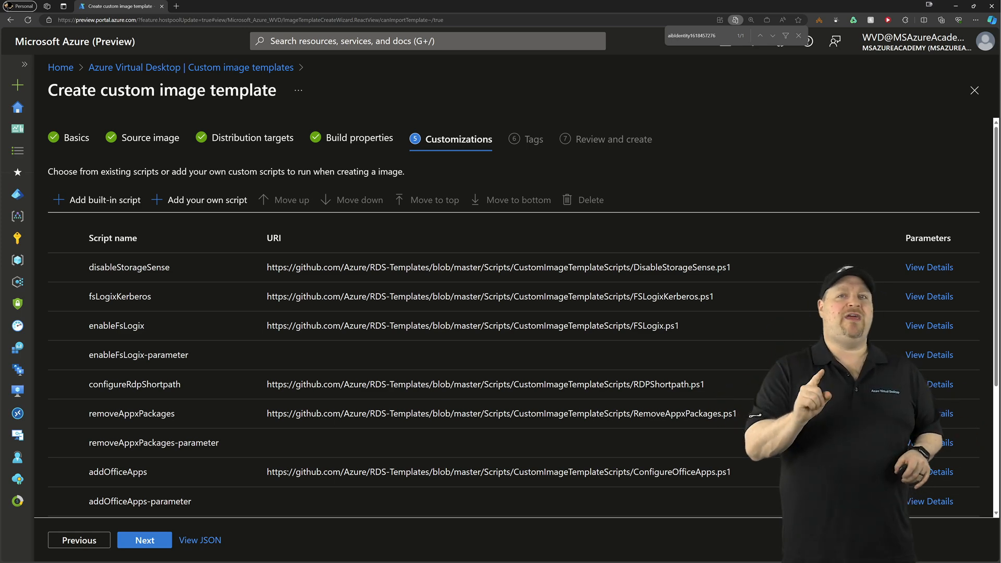
# Step: Create the March-2024 template and go back to SH-Updates-HP's Session hosts blade
pyautogui.scroll(-3)
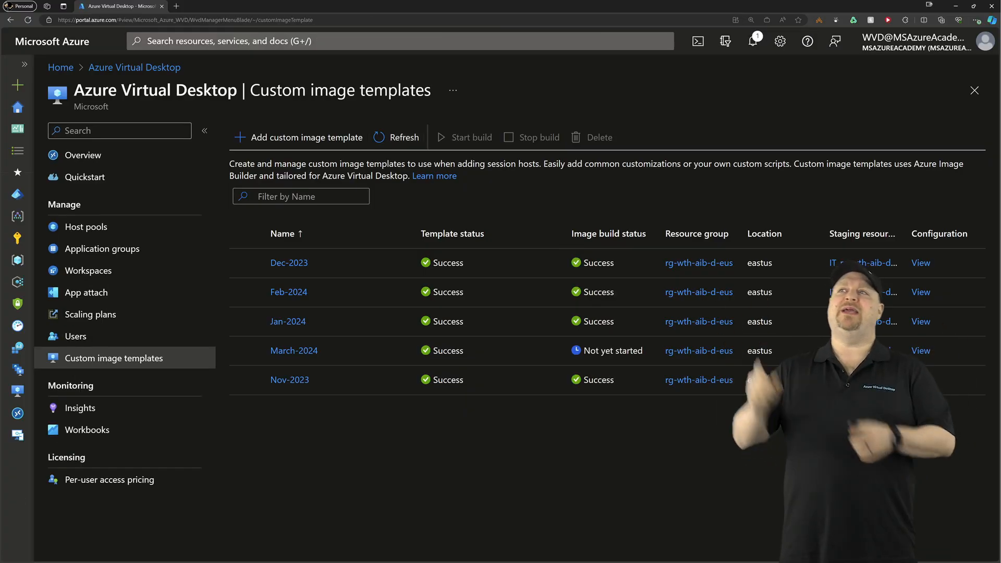
pyautogui.click(246, 352)
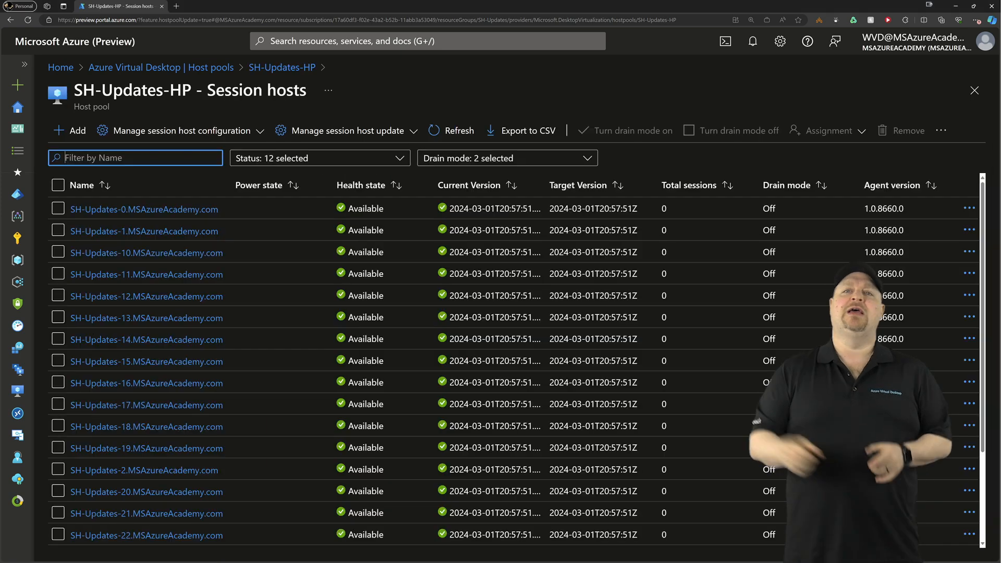
# Step: Start a new session host update with a 10-minute sign-out warning and submit it
pyautogui.click(347, 130)
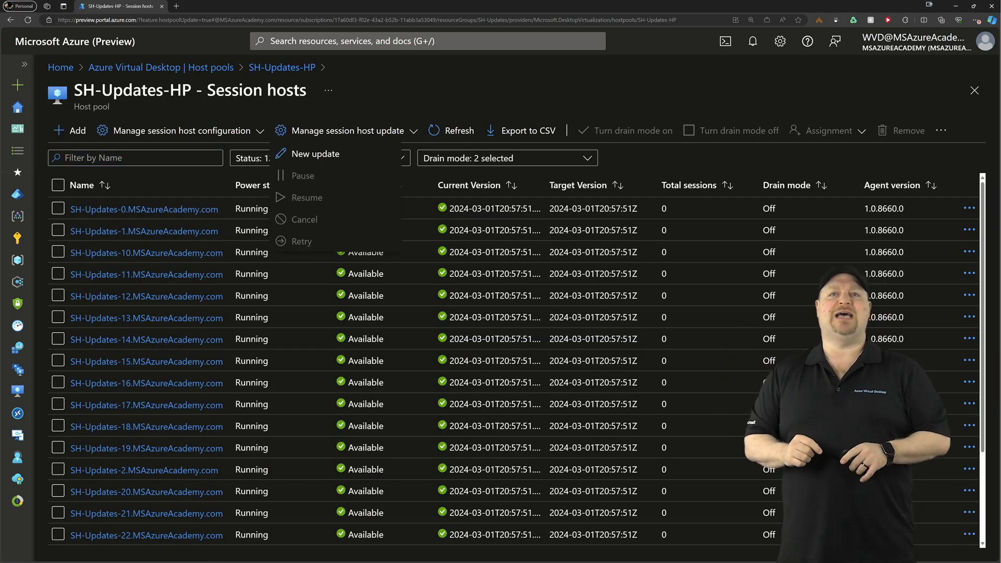
pyautogui.click(315, 153)
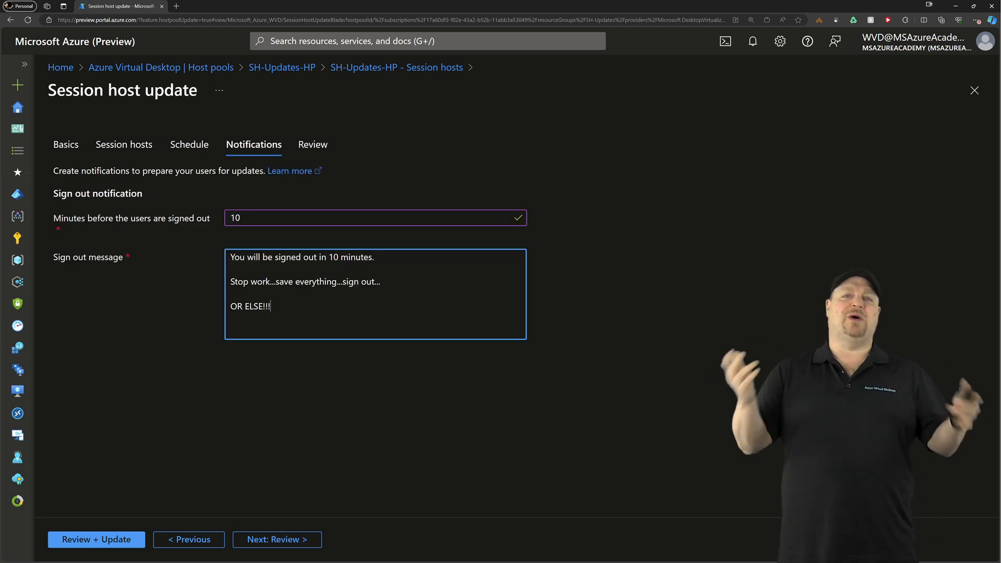
pyautogui.click(96, 538)
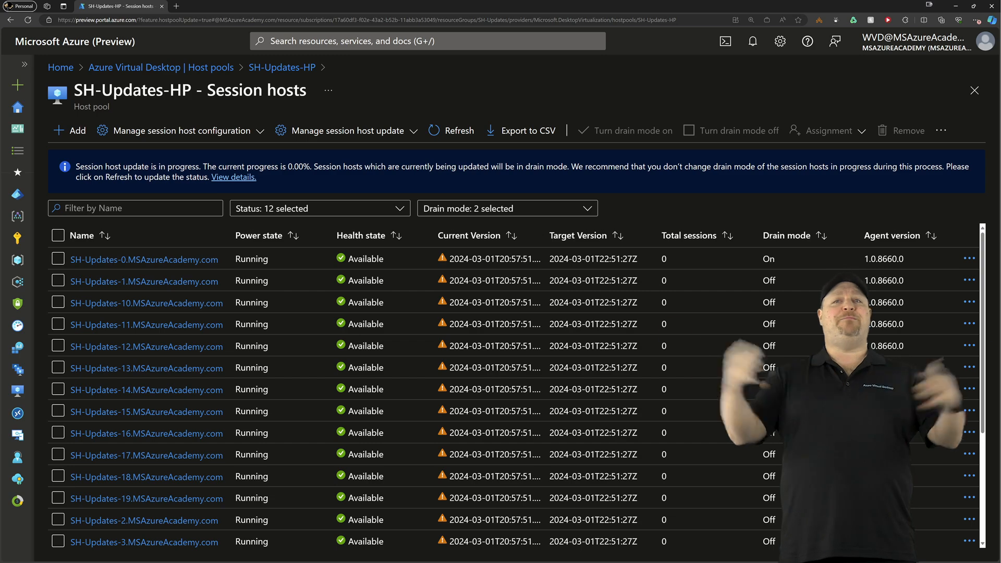